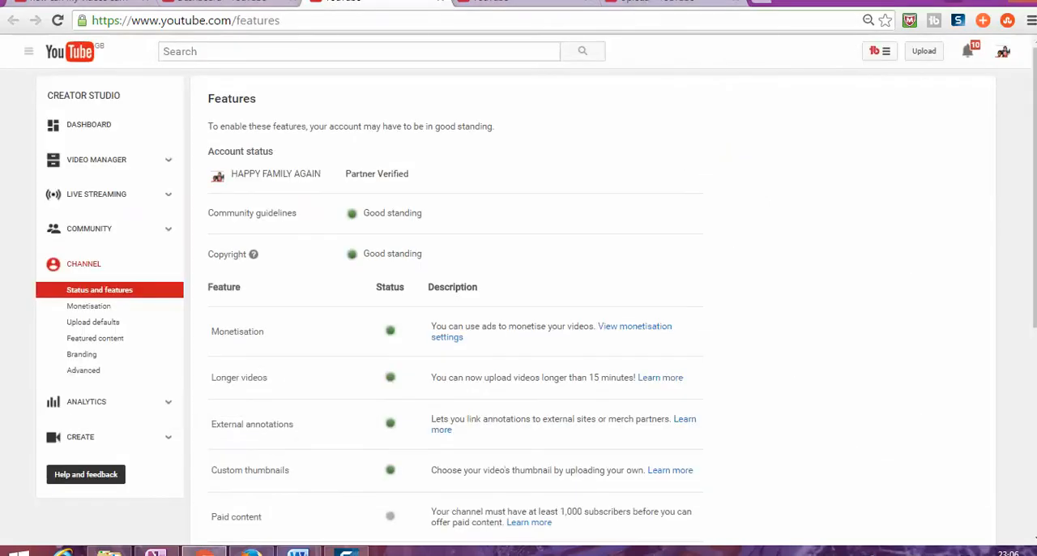
# Show the channel's Monetisation settings from the Channel sidebar section
pyautogui.click(88, 305)
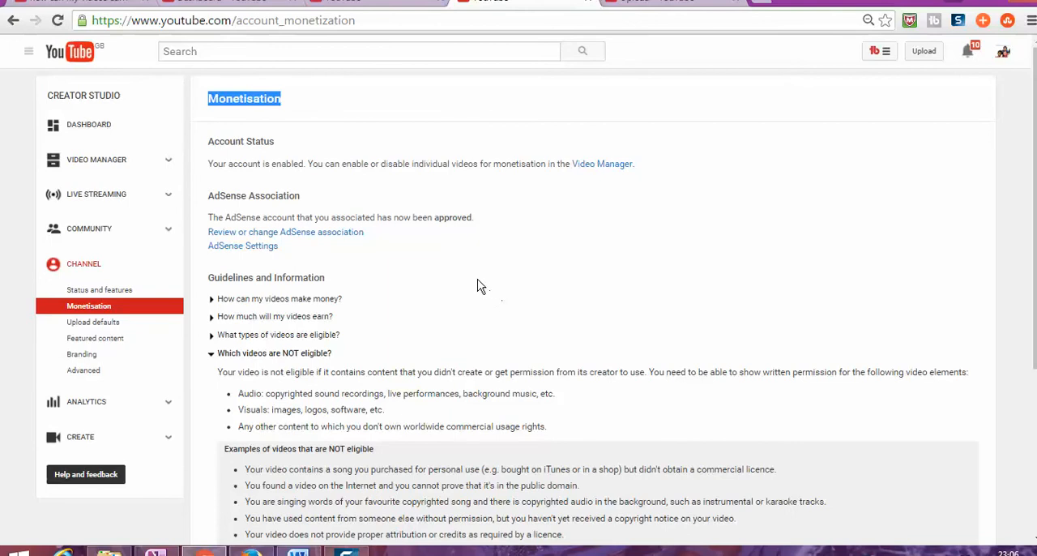
pyautogui.moveTo(466, 278)
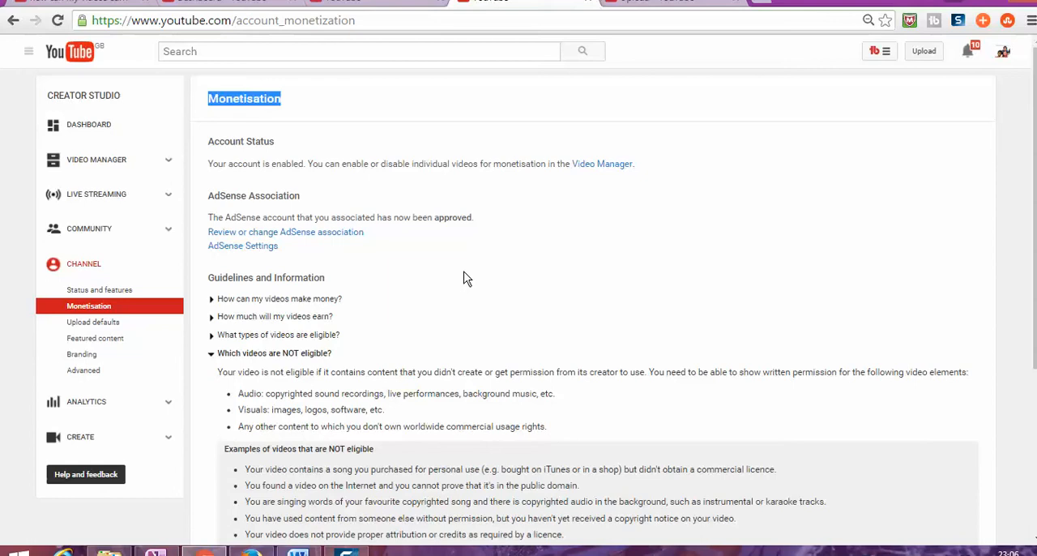
pyautogui.moveTo(461, 276)
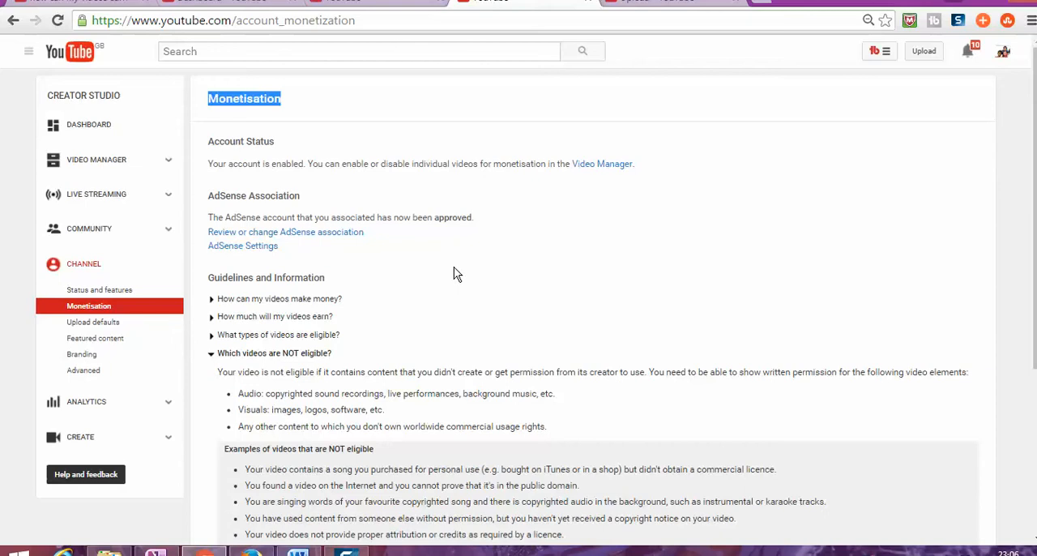
pyautogui.moveTo(450, 272)
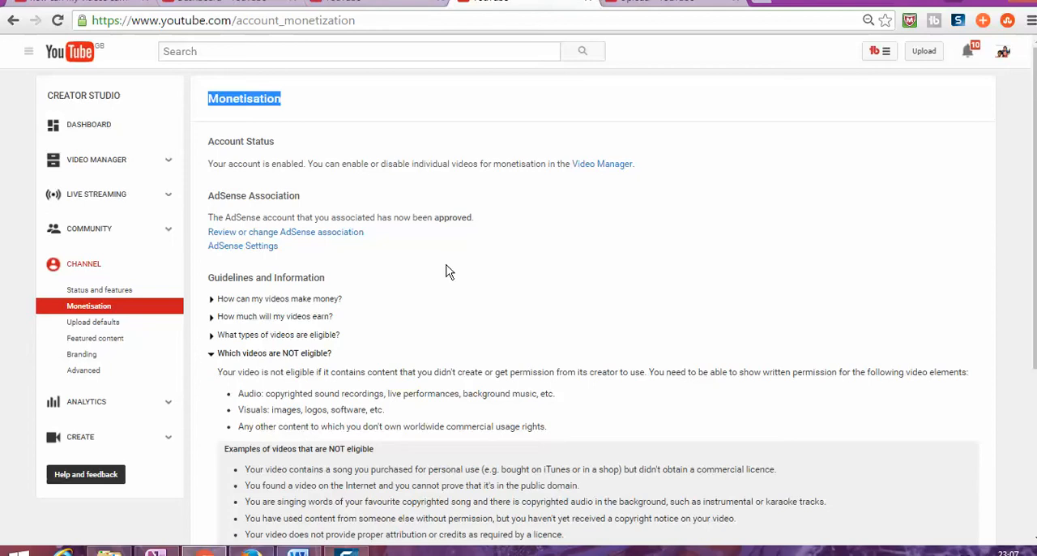
pyautogui.moveTo(460, 235)
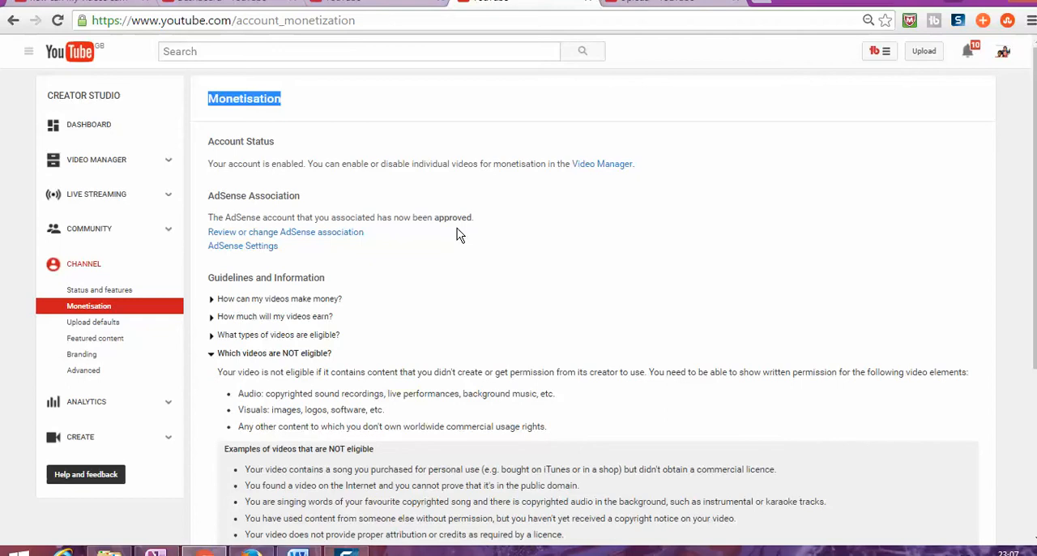
pyautogui.moveTo(538, 122)
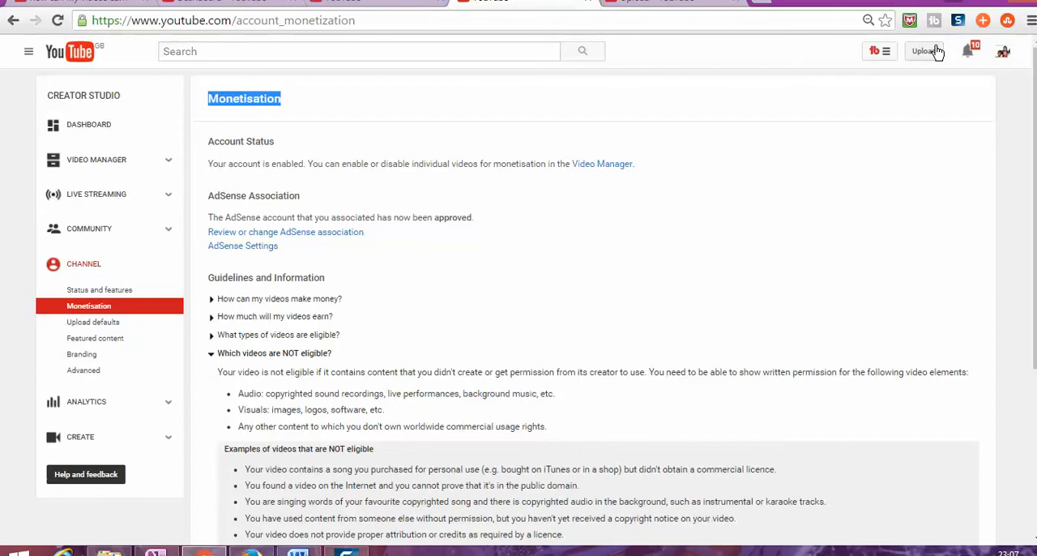
pyautogui.moveTo(924, 52)
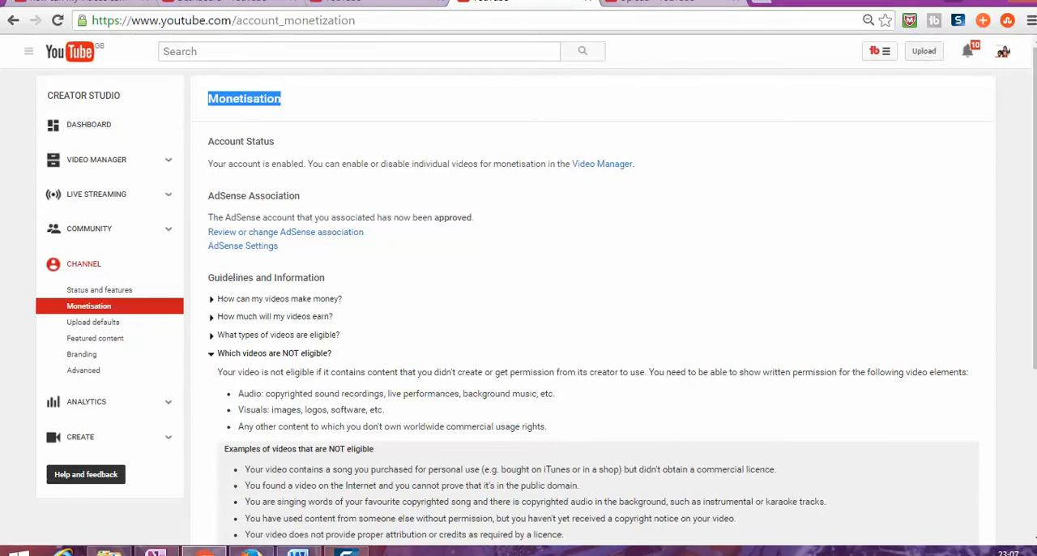
# Start a new video upload from the Upload button
pyautogui.click(924, 50)
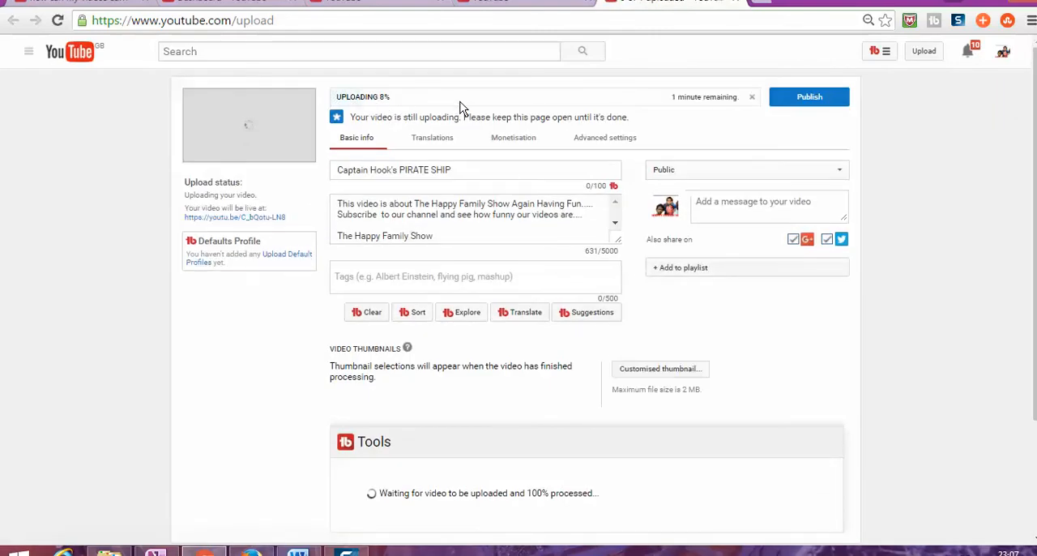
pyautogui.moveTo(493, 131)
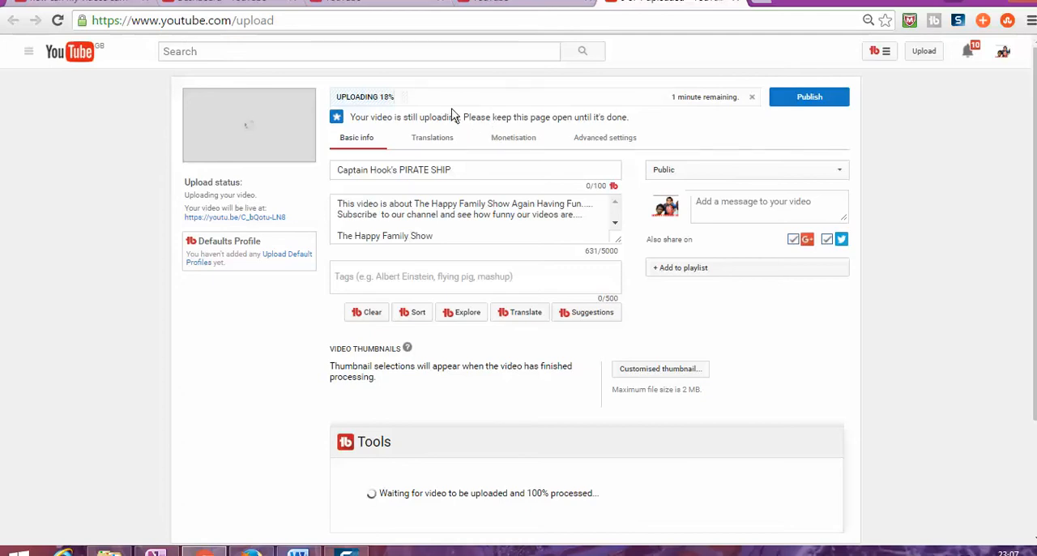
pyautogui.moveTo(501, 154)
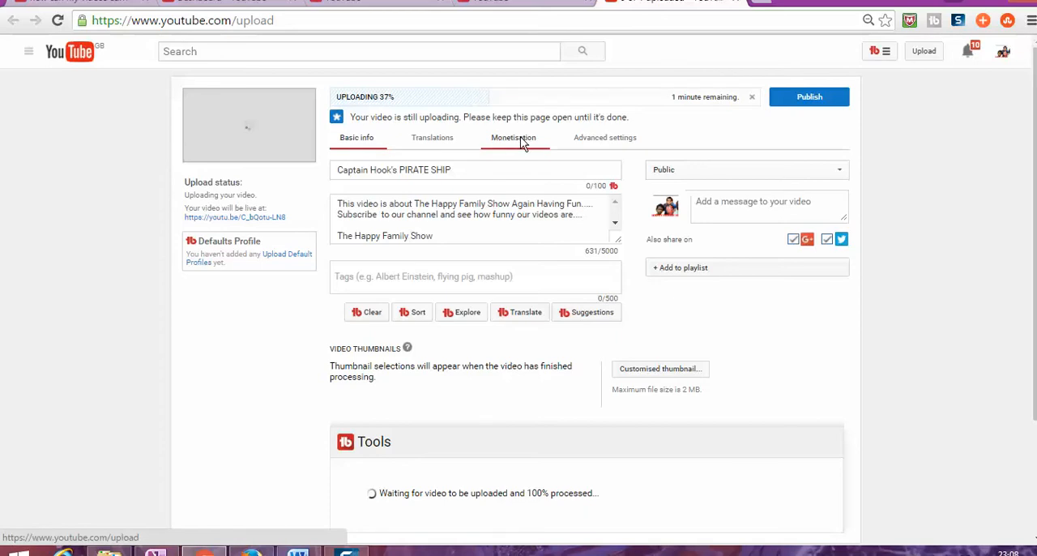
# Toggle 'Monetise with ads' off and back on for Captain Hook's PIRATE SHIP
pyautogui.click(513, 137)
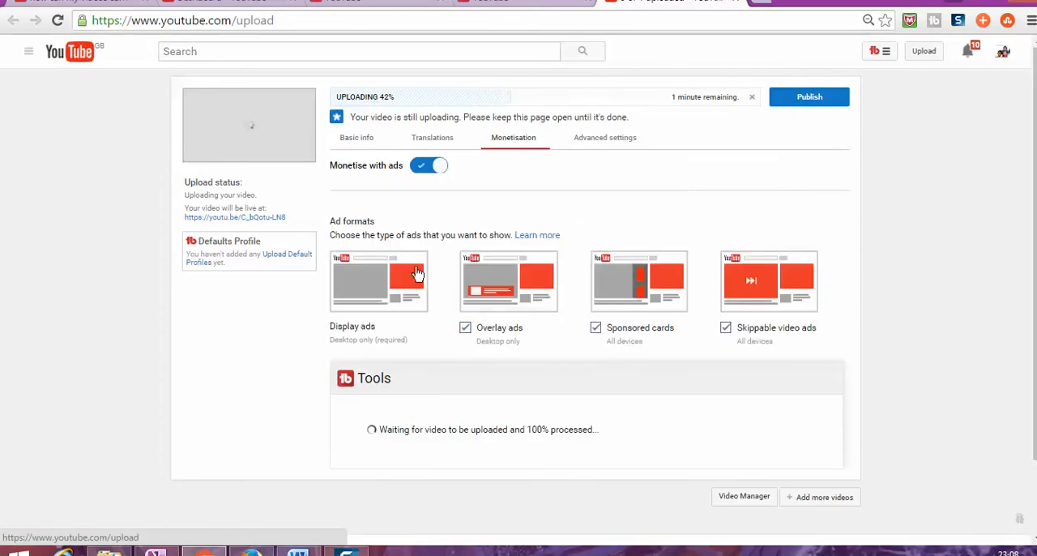
pyautogui.moveTo(399, 302)
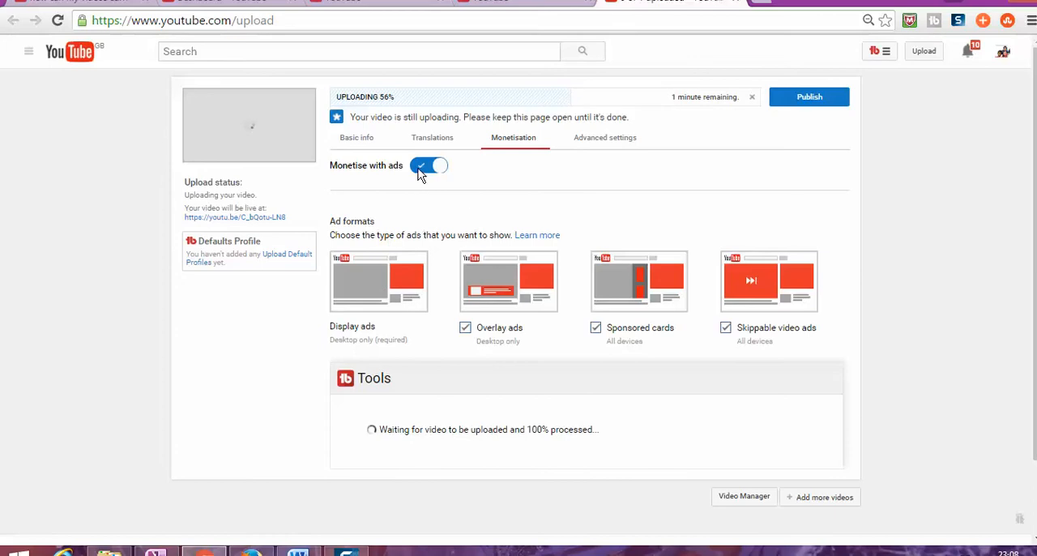
pyautogui.click(428, 165)
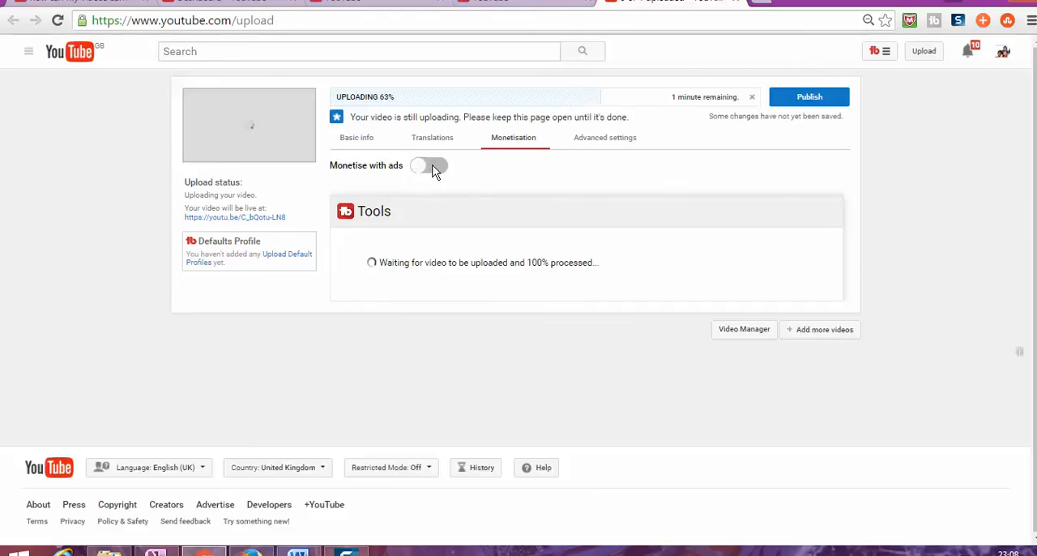
pyautogui.click(428, 165)
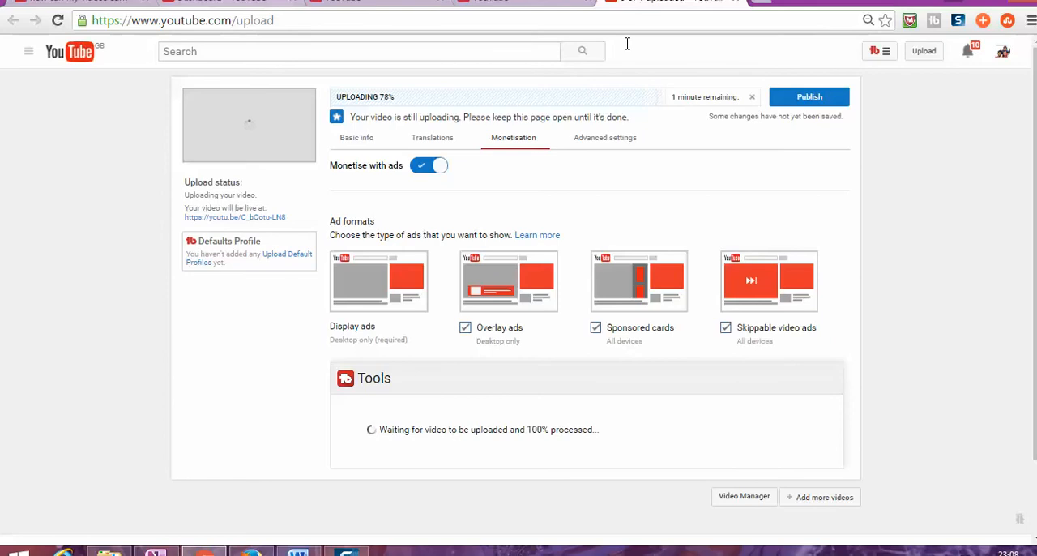
pyautogui.moveTo(632, 65)
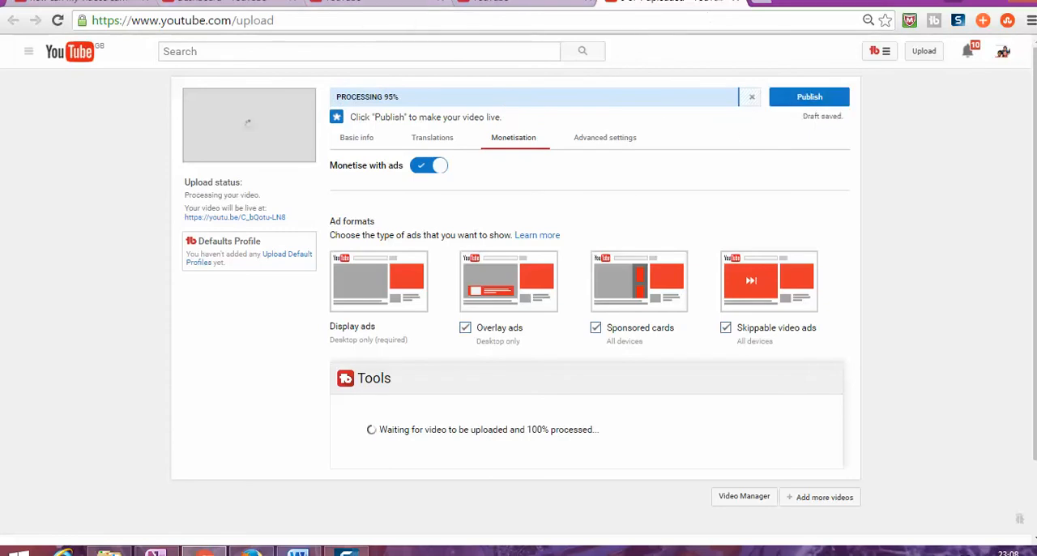
pyautogui.click(1003, 52)
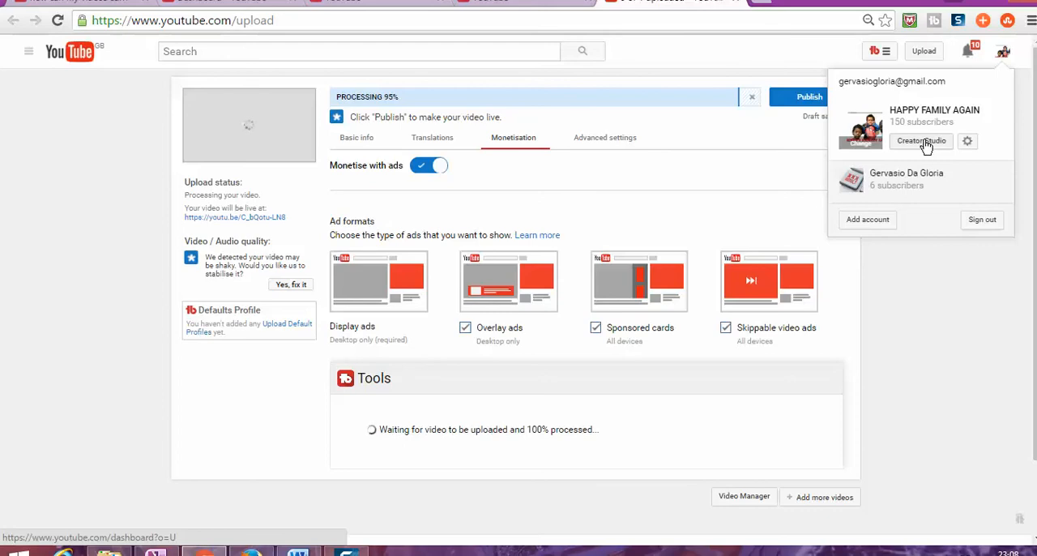
# Go to the HAPPY FAMILY AGAIN channel dashboard and review recent videos and analytics
pyautogui.click(921, 141)
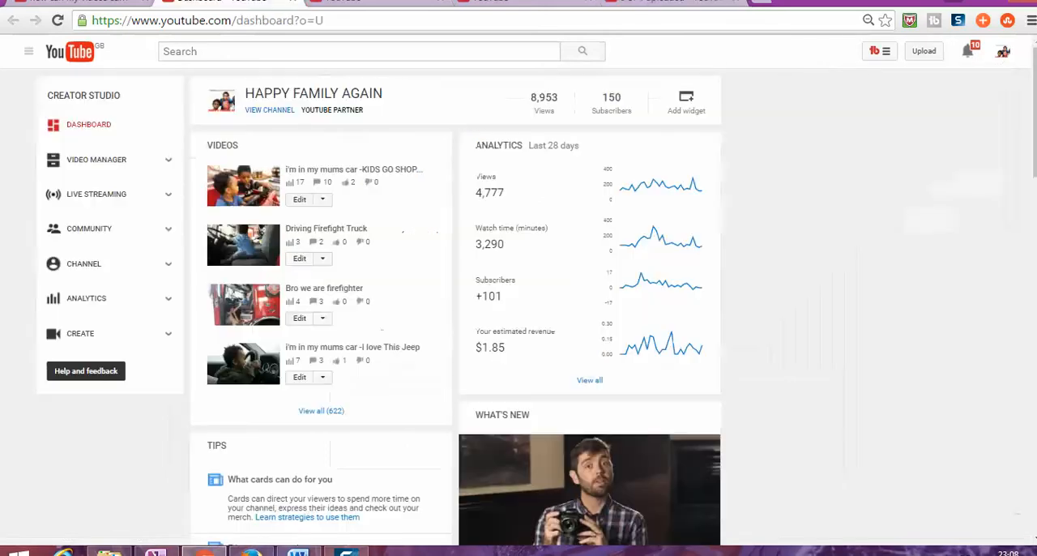
pyautogui.scroll(-3)
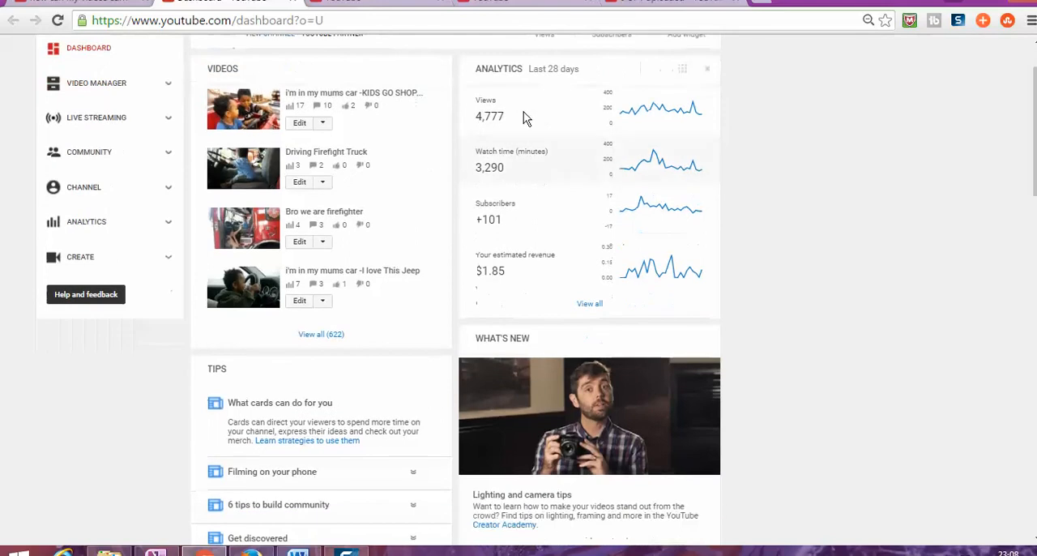
pyautogui.scroll(-3)
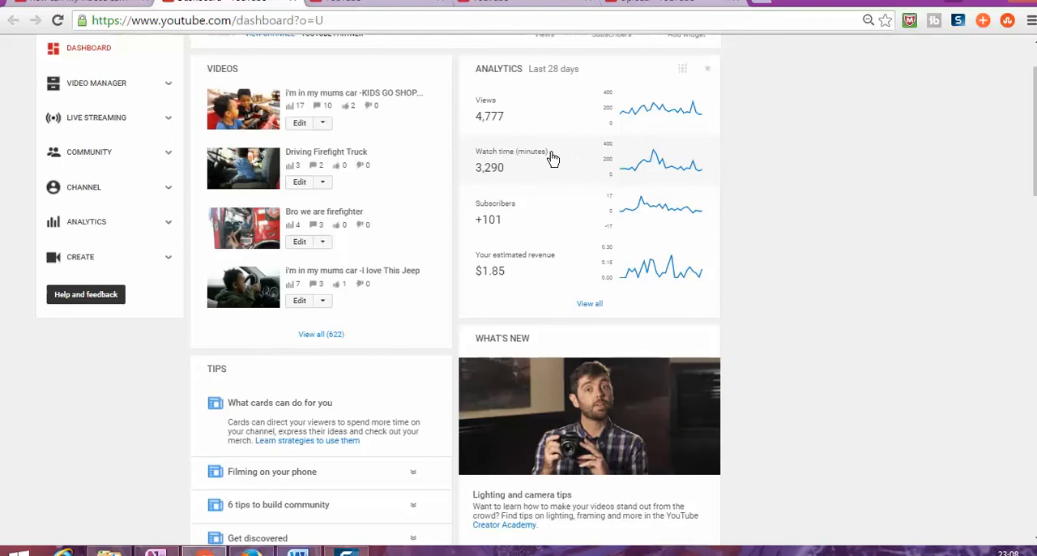
pyautogui.moveTo(505, 140)
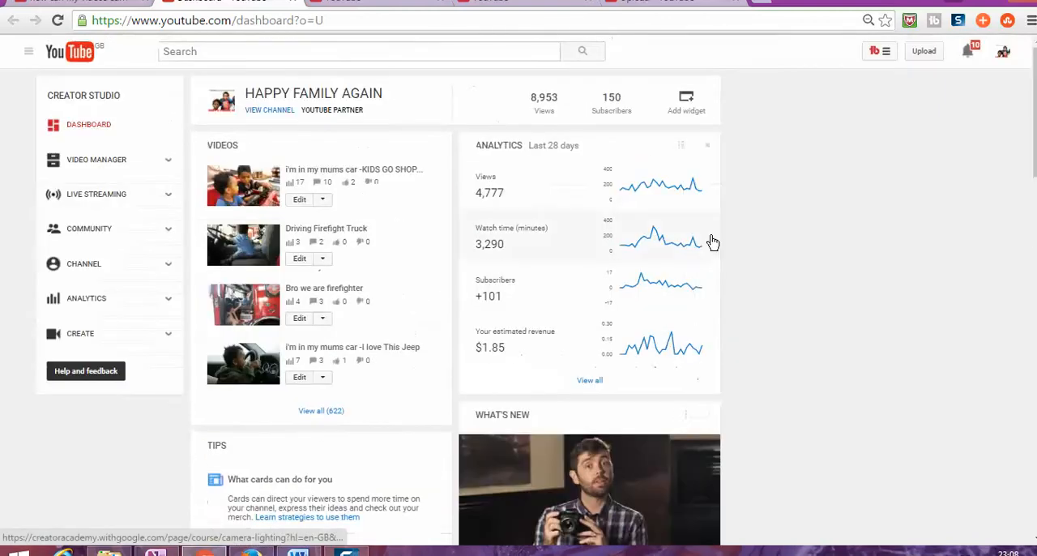
pyautogui.moveTo(610, 414)
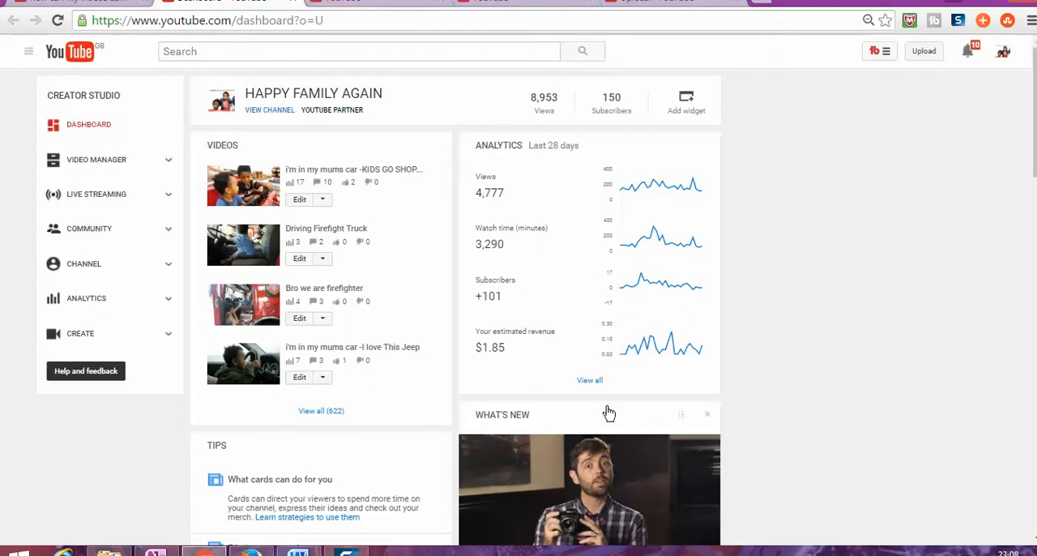
pyautogui.scroll(-3)
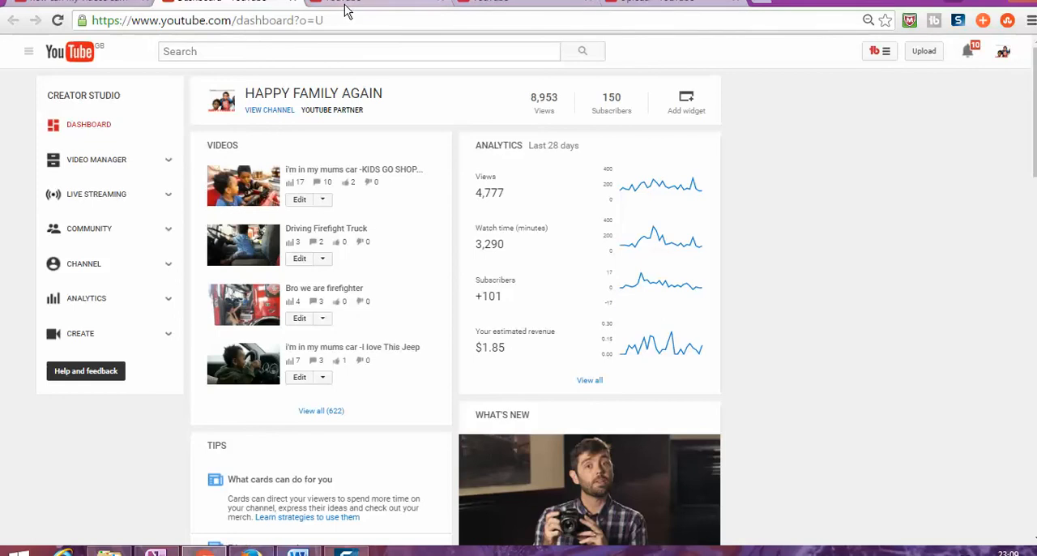
pyautogui.moveTo(84, 262)
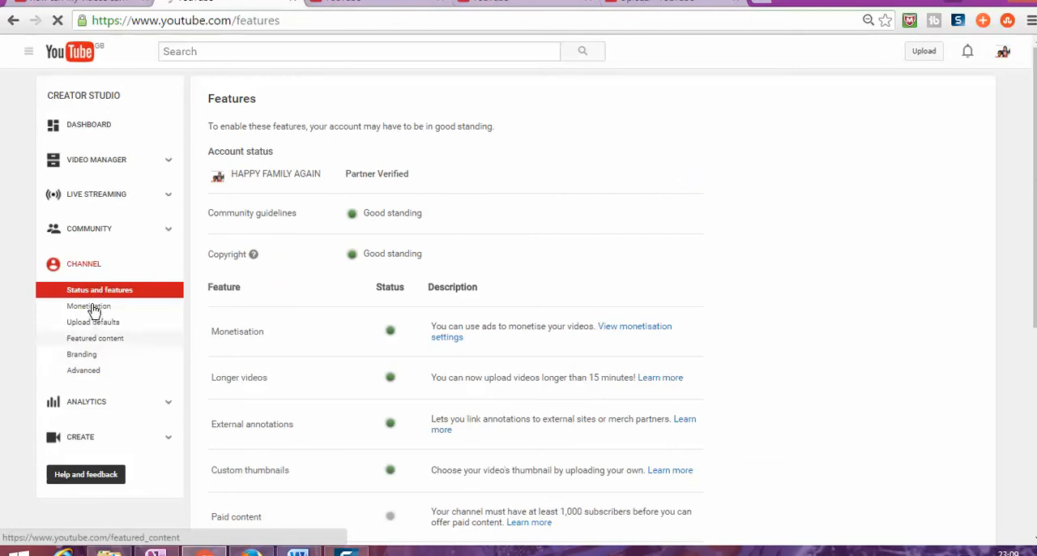
# Return to the channel's Monetisation page, retrying until the details load
pyautogui.click(87, 307)
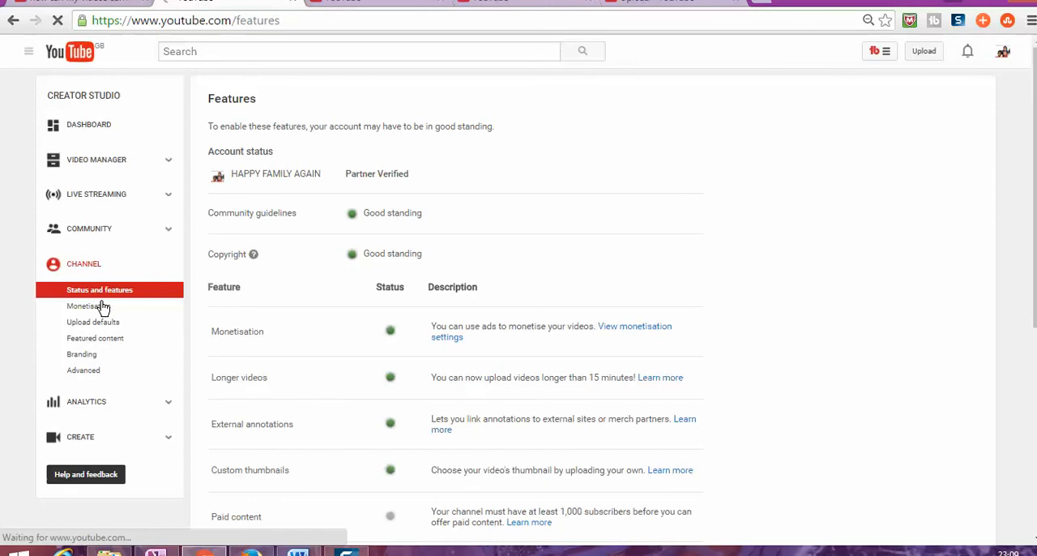
pyautogui.moveTo(136, 334)
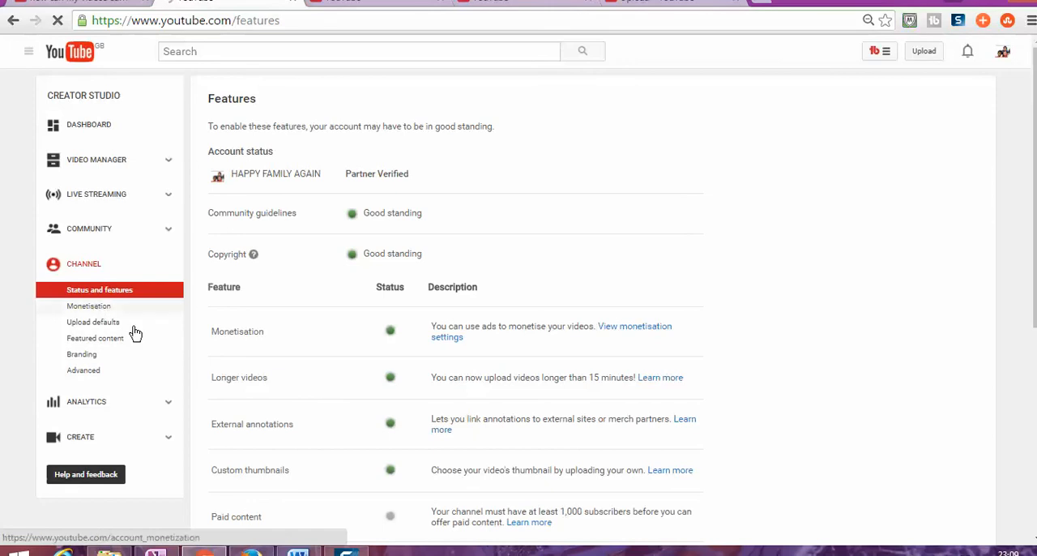
pyautogui.click(636, 331)
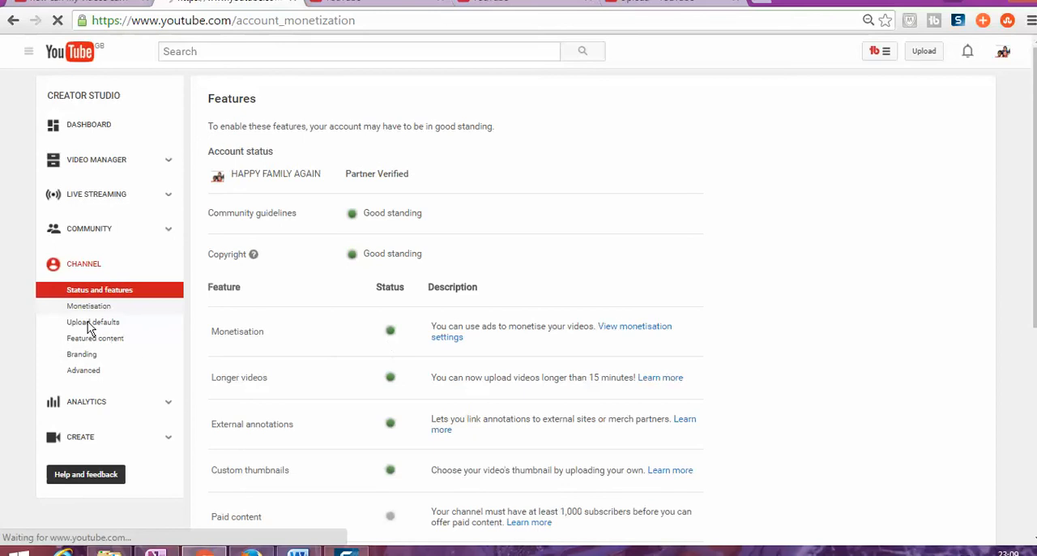
pyautogui.click(88, 305)
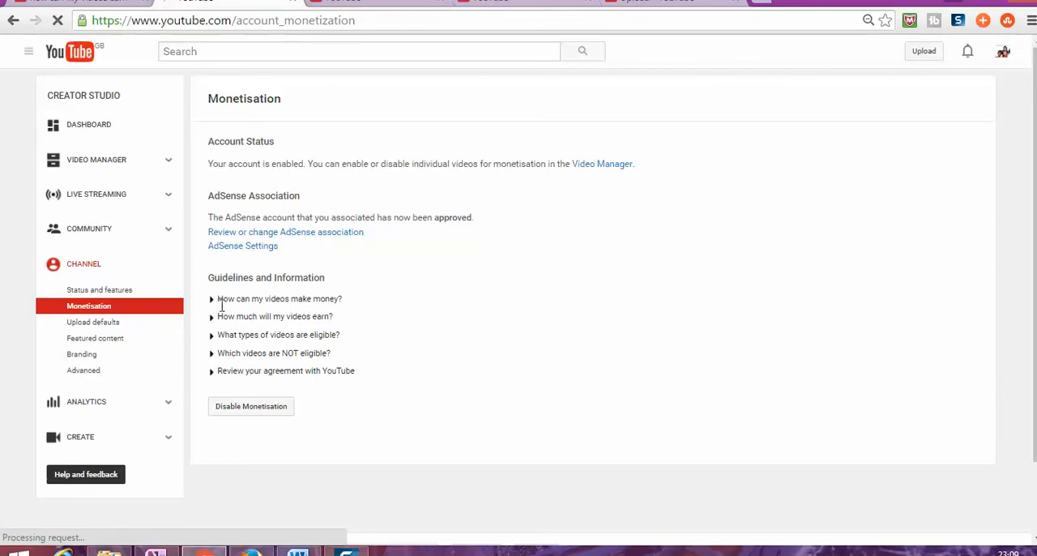
pyautogui.moveTo(223, 305)
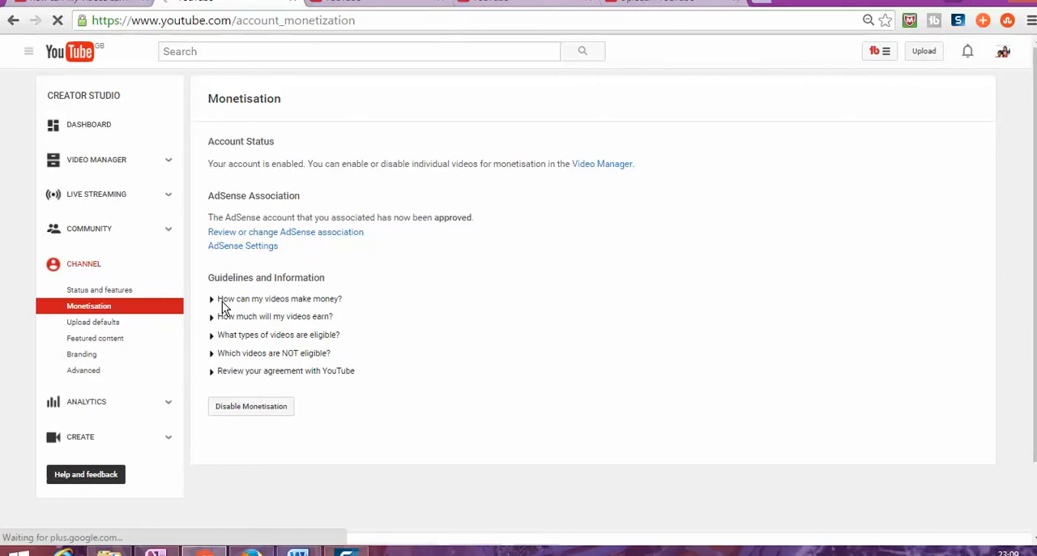
pyautogui.moveTo(233, 293)
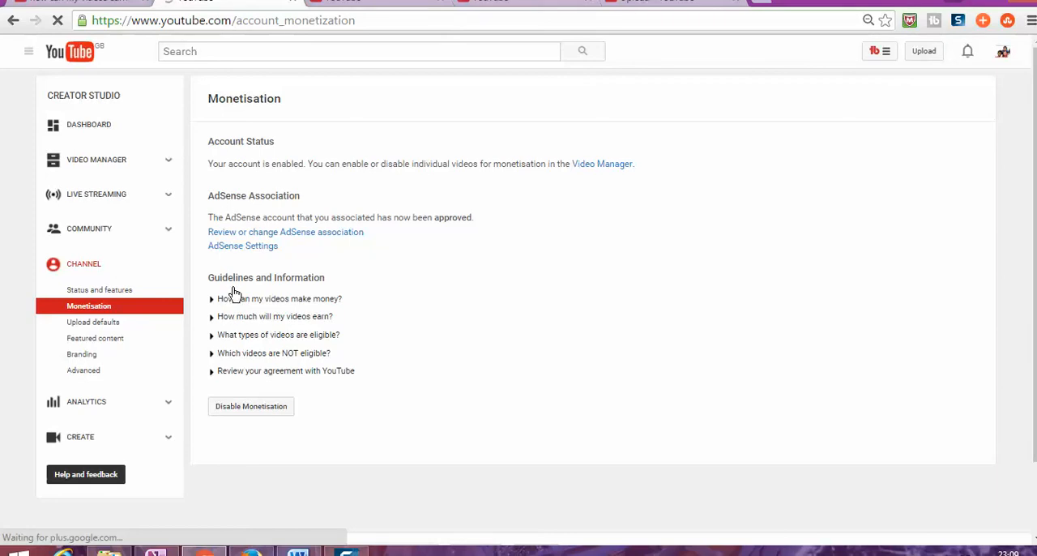
pyautogui.moveTo(230, 305)
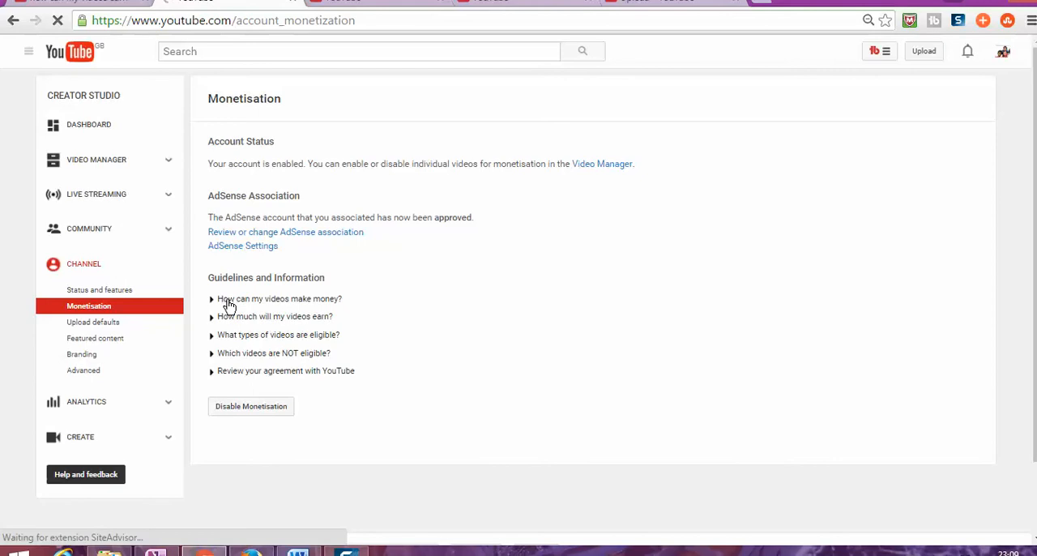
# Expand the guidelines on how videos make money and which video types are eligible
pyautogui.click(279, 298)
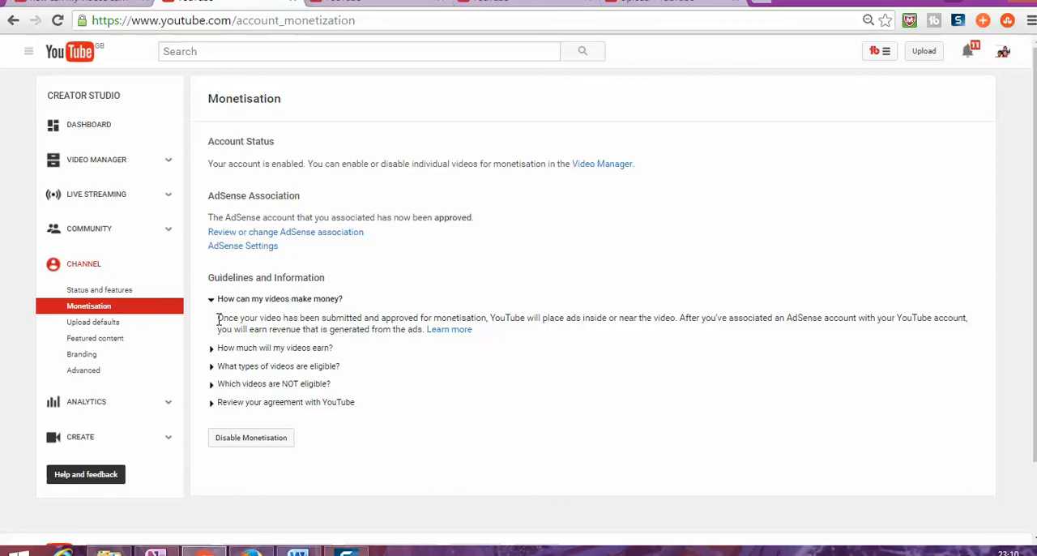
pyautogui.moveTo(305, 376)
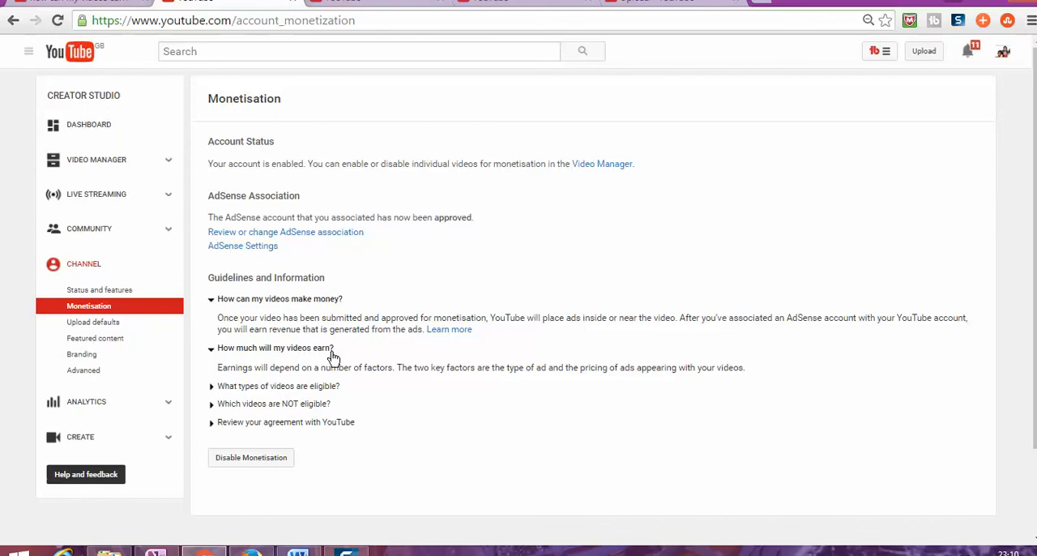
pyautogui.moveTo(381, 366)
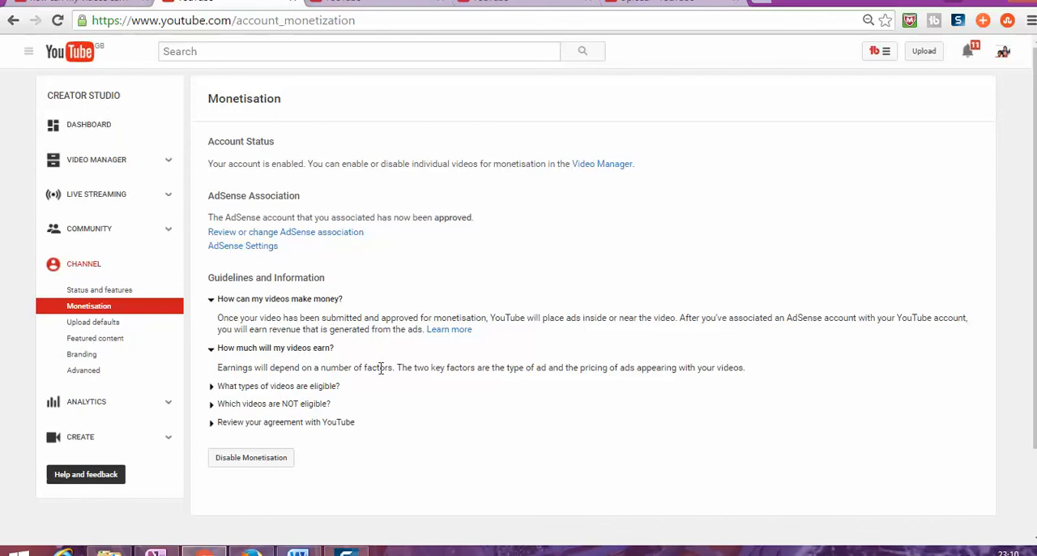
pyautogui.moveTo(415, 373)
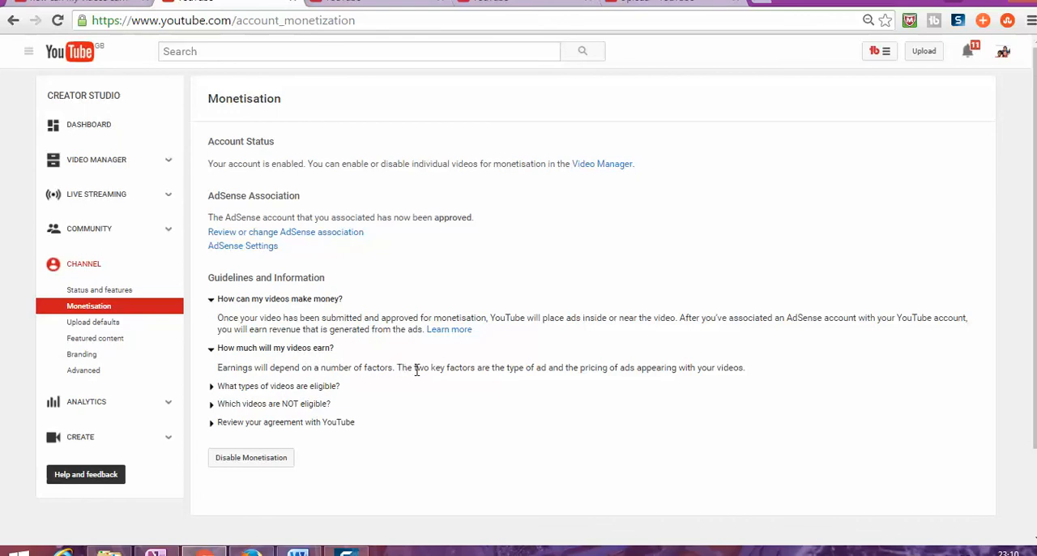
pyautogui.moveTo(506, 383)
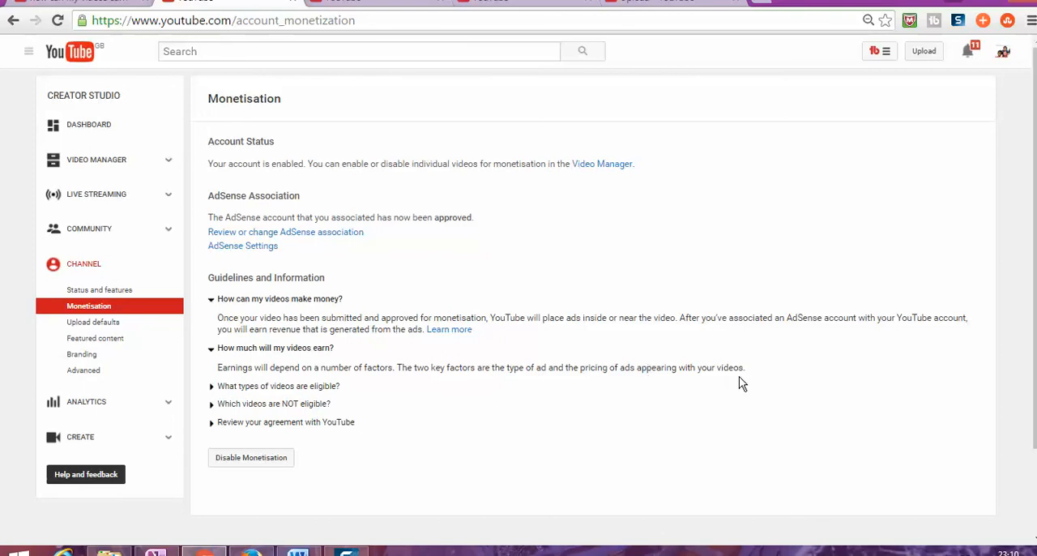
pyautogui.moveTo(555, 396)
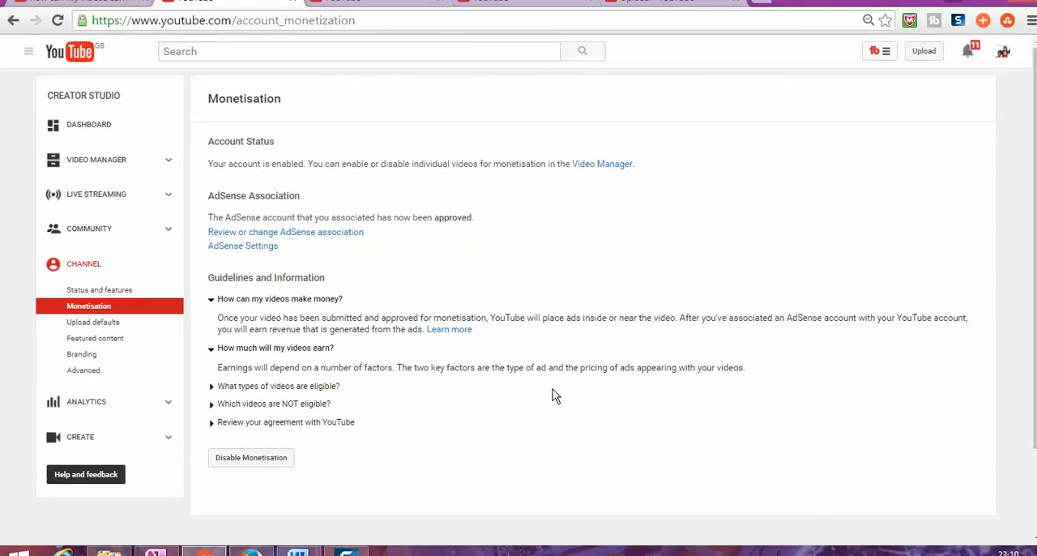
pyautogui.scroll(-3)
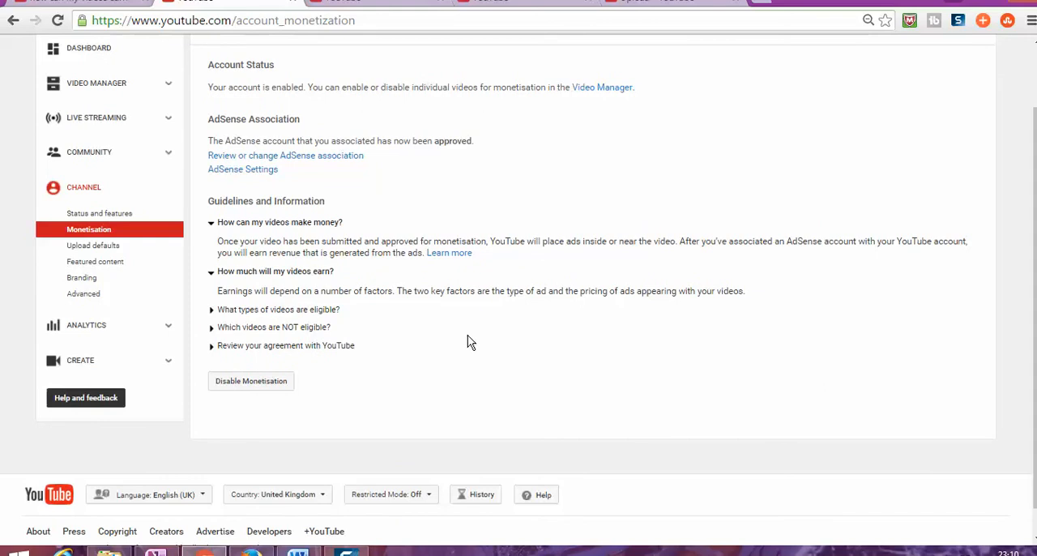
pyautogui.click(278, 308)
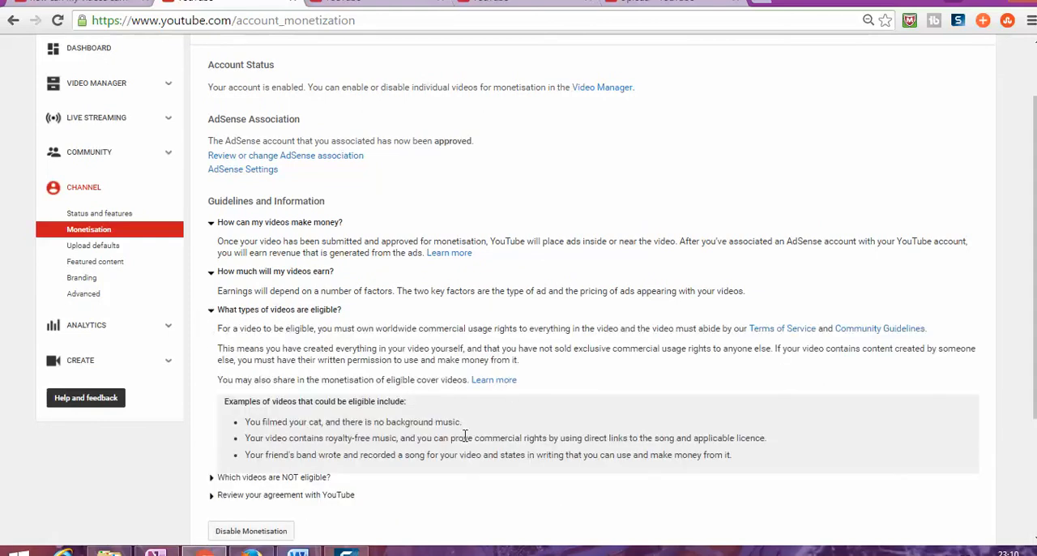
pyautogui.scroll(-3)
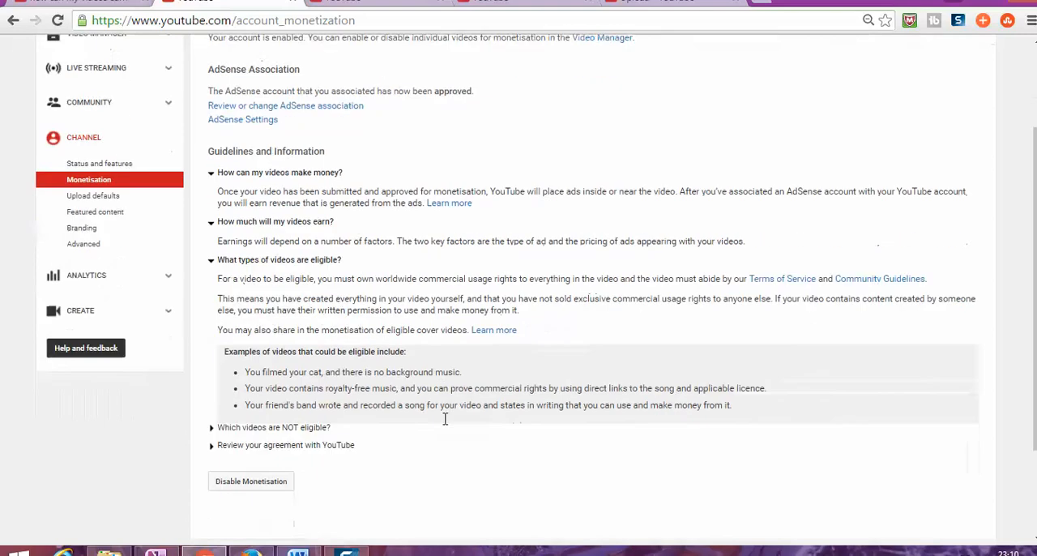
pyautogui.scroll(-3)
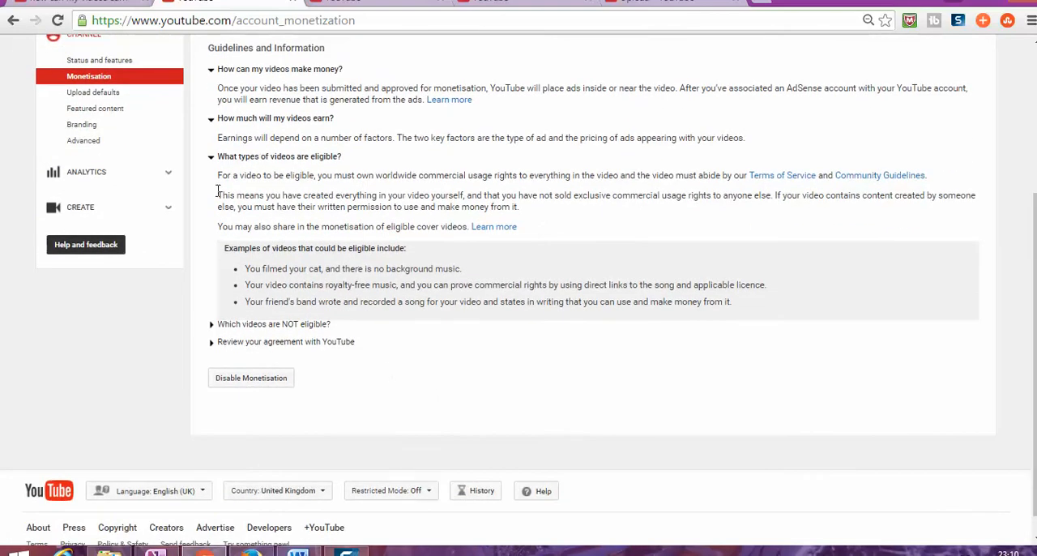
# Highlight the eligible-video examples and read through the not-eligible examples
pyautogui.moveTo(245, 269); pyautogui.dragTo(483, 302)
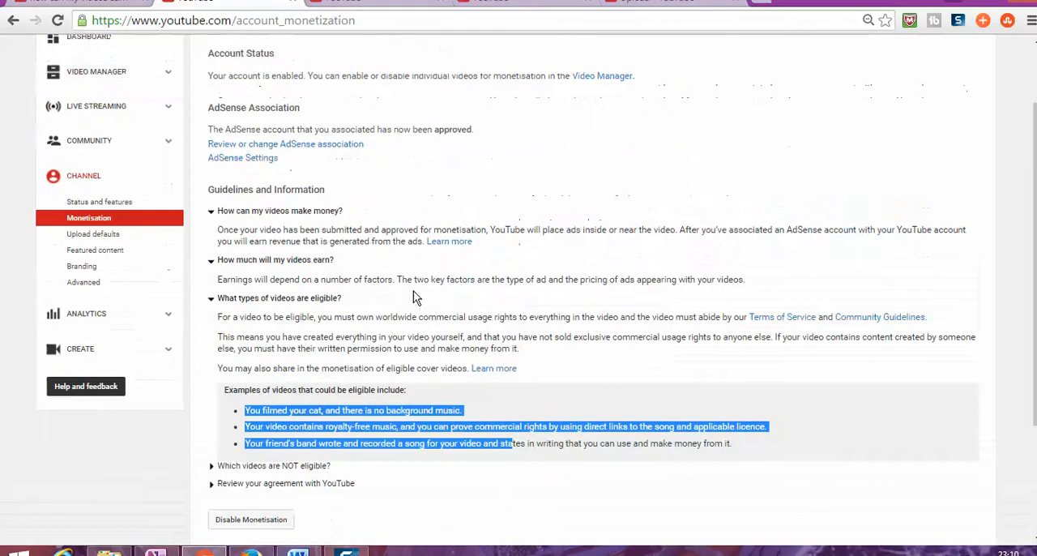
pyautogui.scroll(-3)
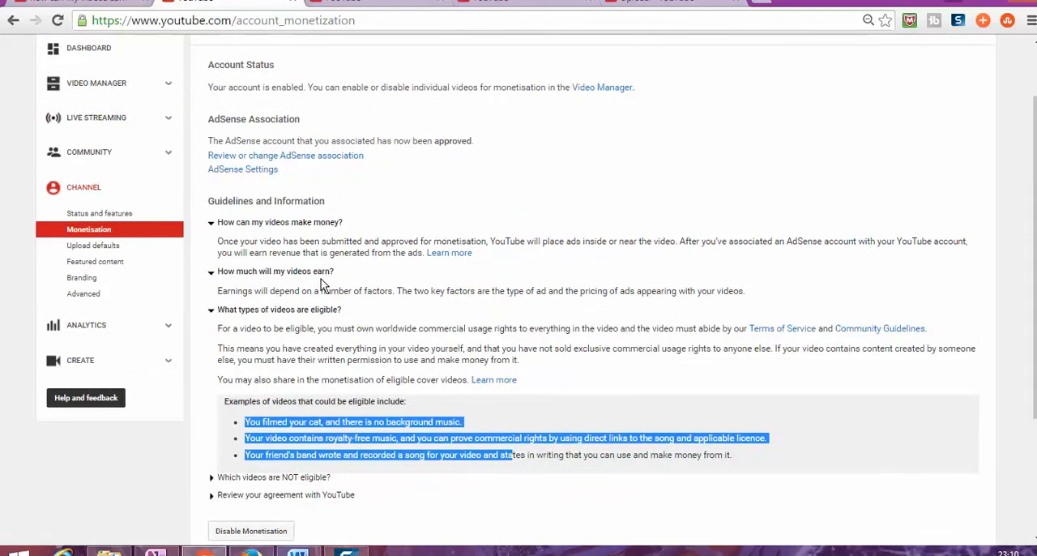
pyautogui.moveTo(329, 340)
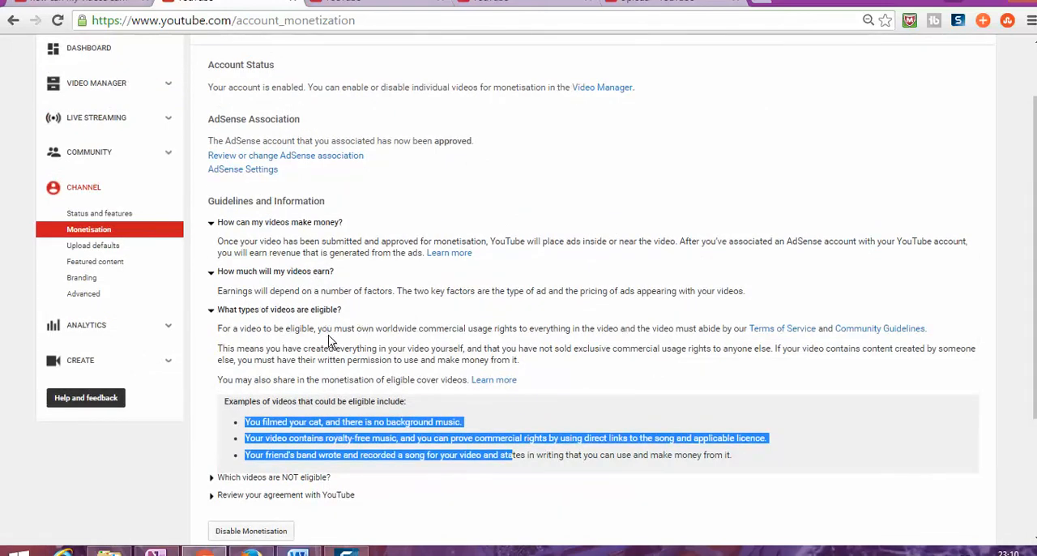
pyautogui.moveTo(428, 378)
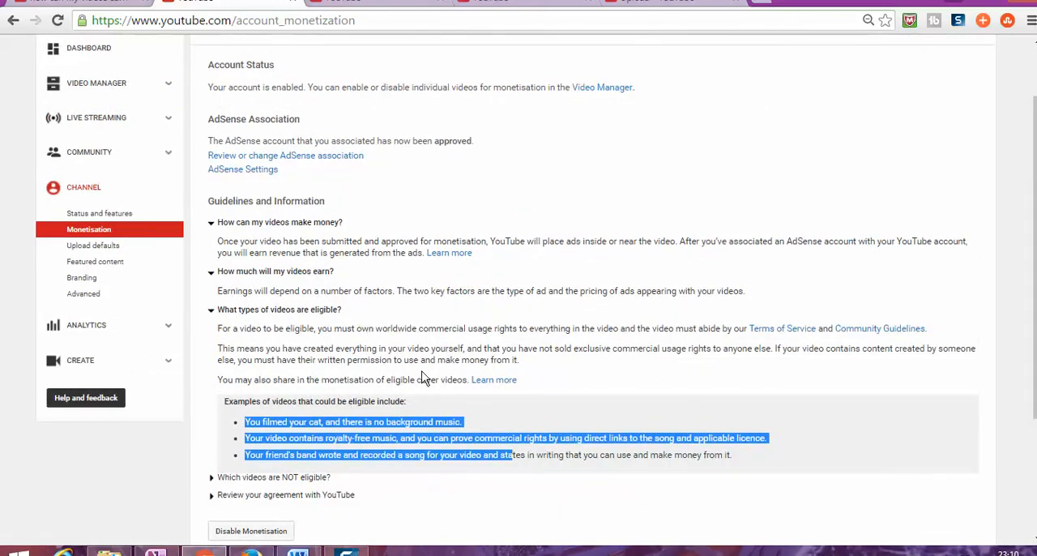
pyautogui.scroll(-3)
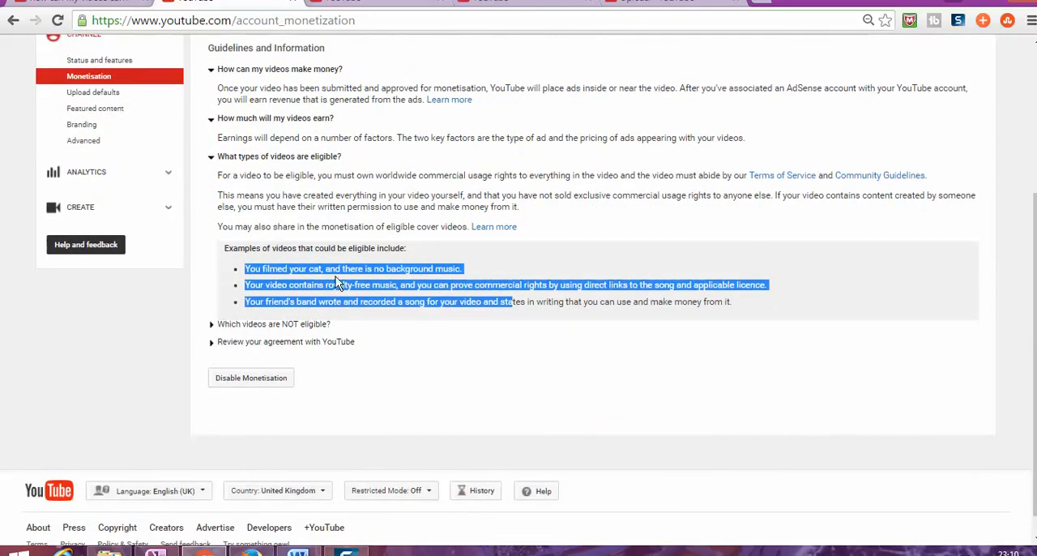
pyautogui.moveTo(321, 269)
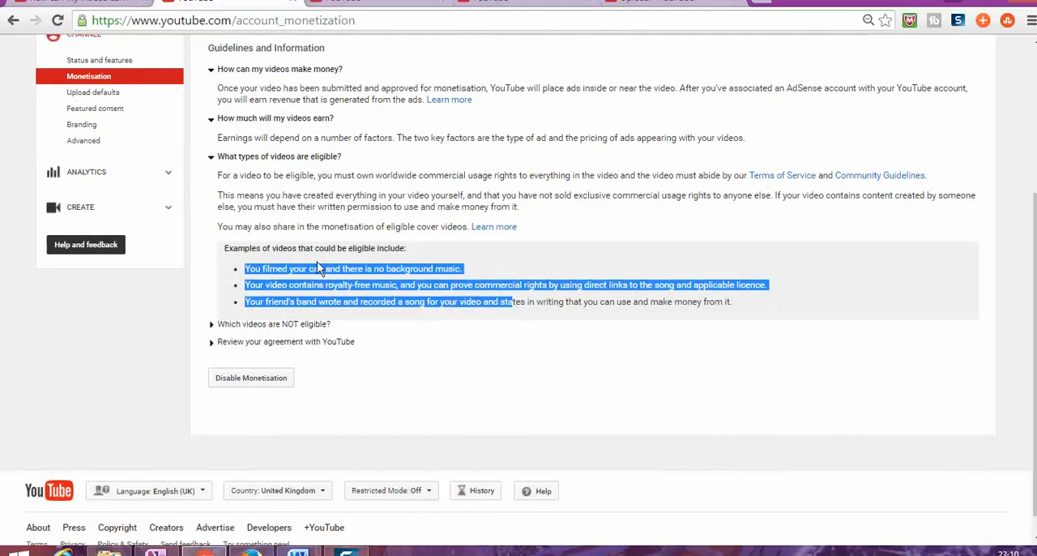
pyautogui.moveTo(288, 266)
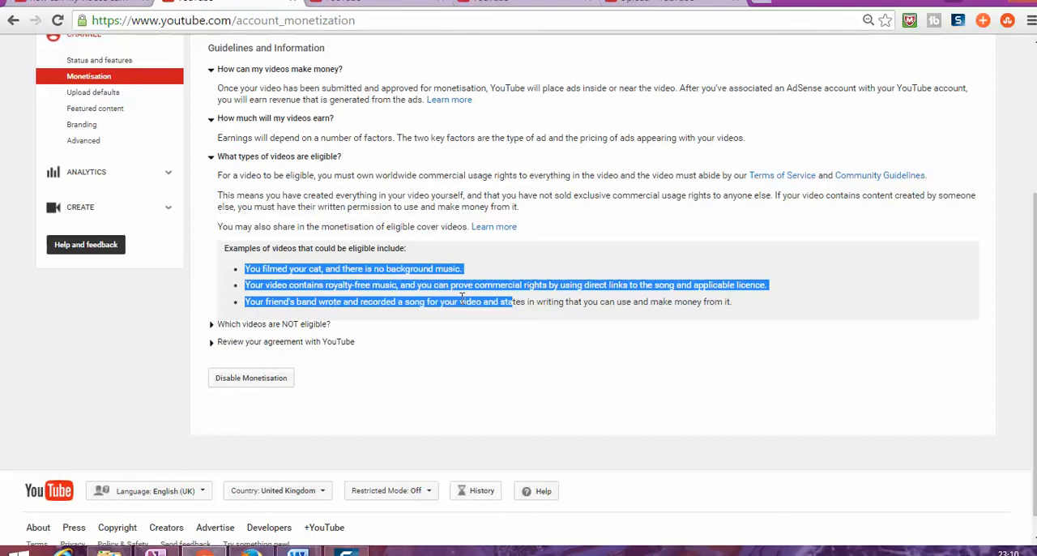
pyautogui.moveTo(298, 268)
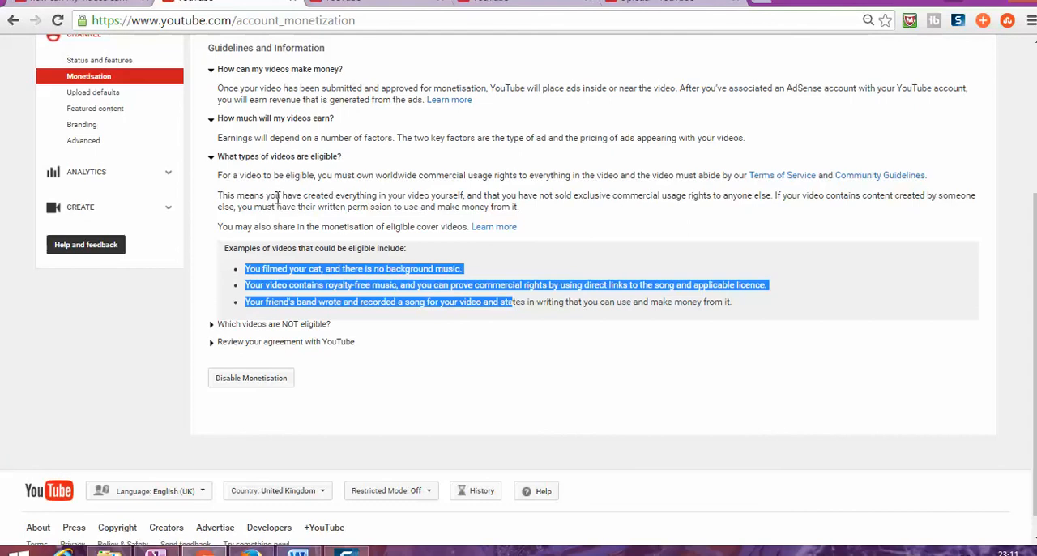
pyautogui.moveTo(276, 197)
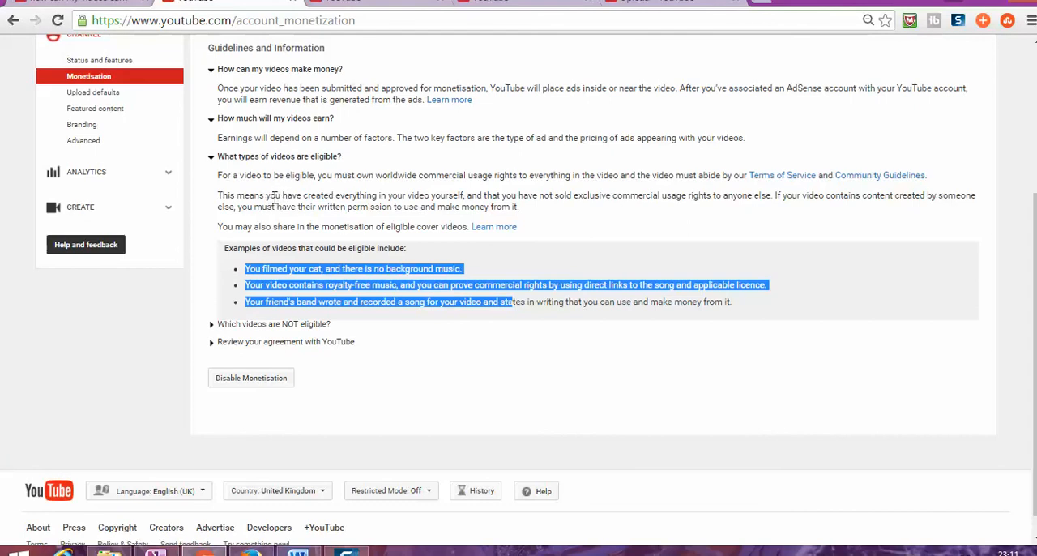
pyautogui.moveTo(285, 193)
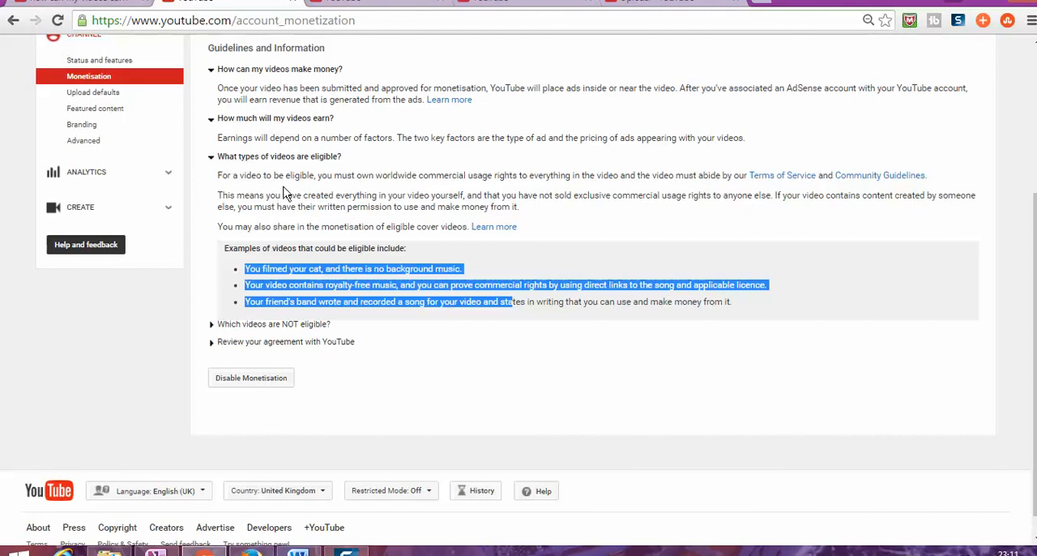
pyautogui.scroll(3)
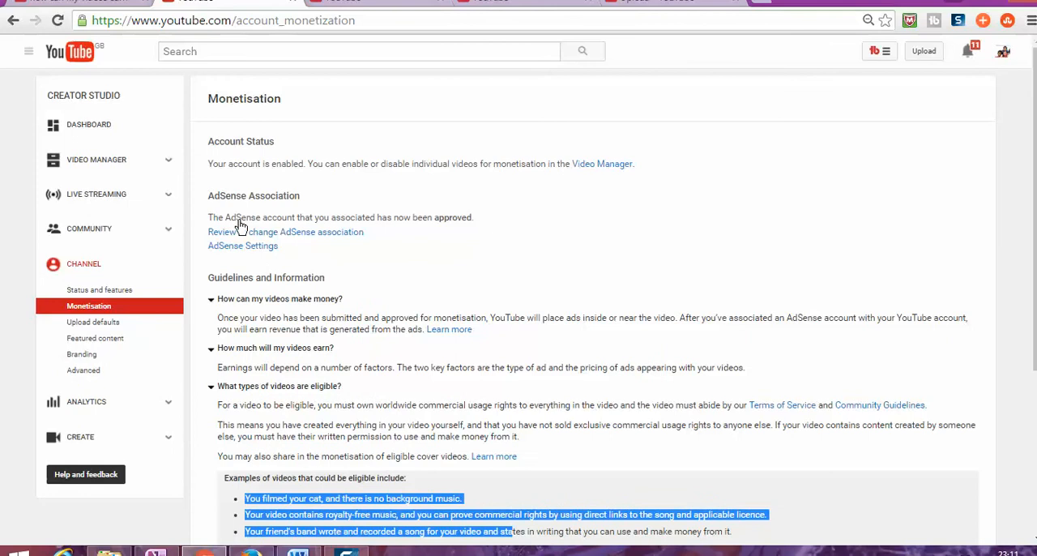
pyautogui.scroll(-3)
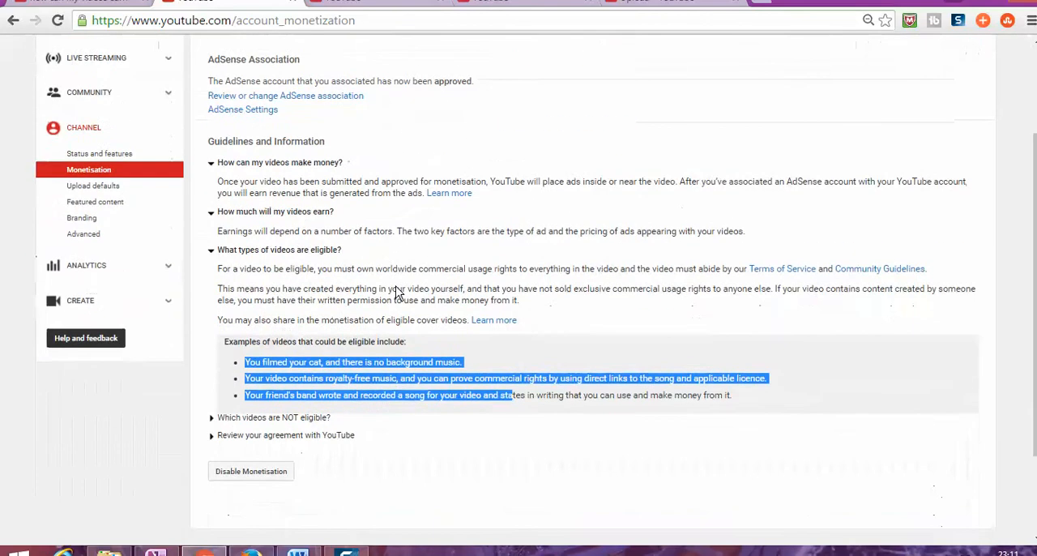
pyautogui.scroll(-3)
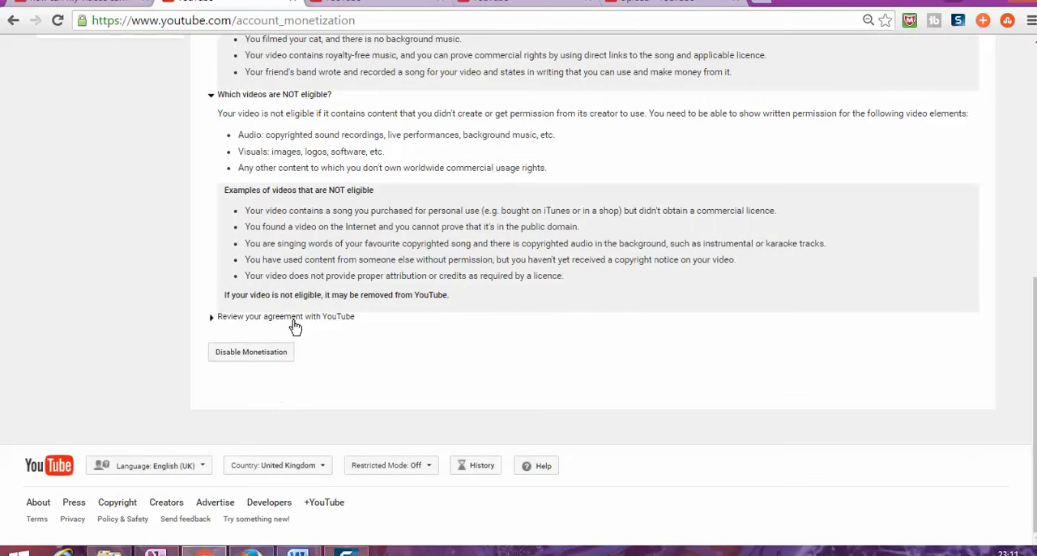
# Disable monetisation via the agreement section, confirming ads off on all owned videos
pyautogui.click(285, 316)
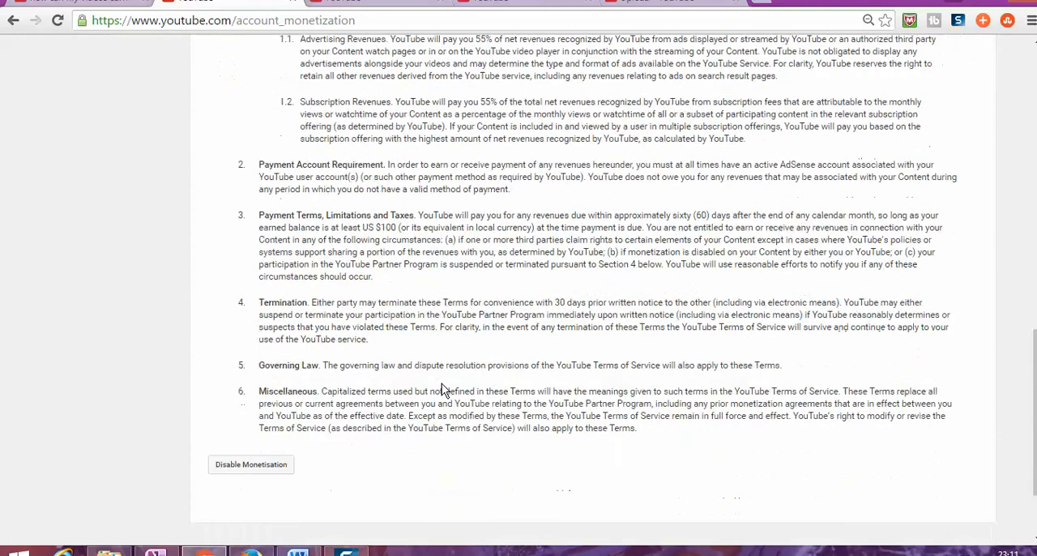
pyautogui.scroll(-3)
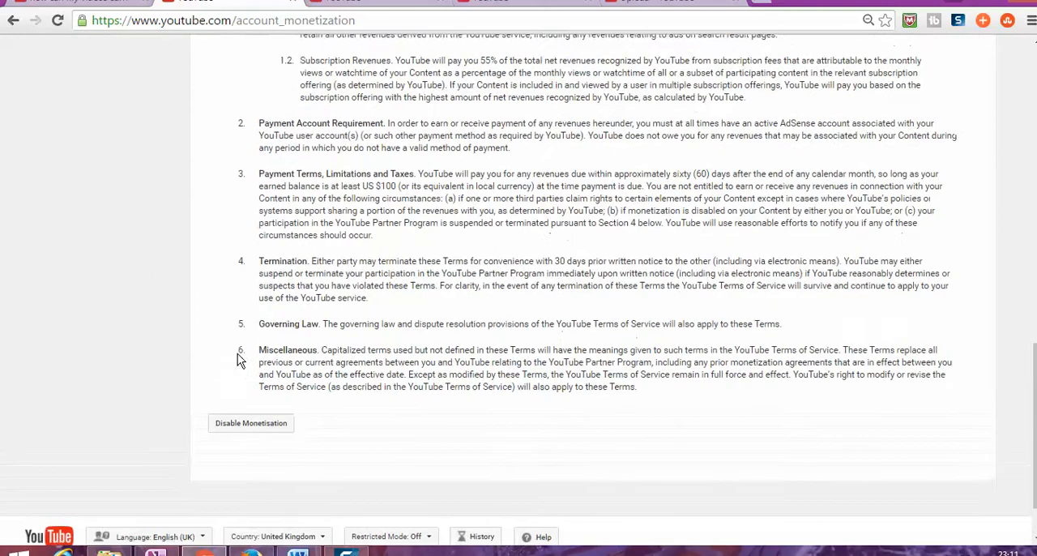
pyautogui.click(250, 421)
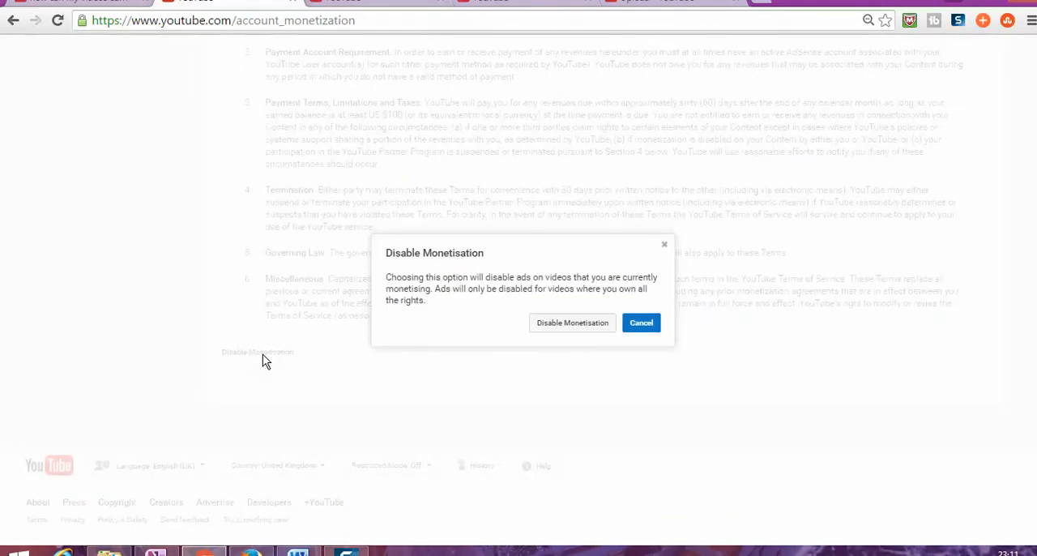
pyautogui.moveTo(594, 332)
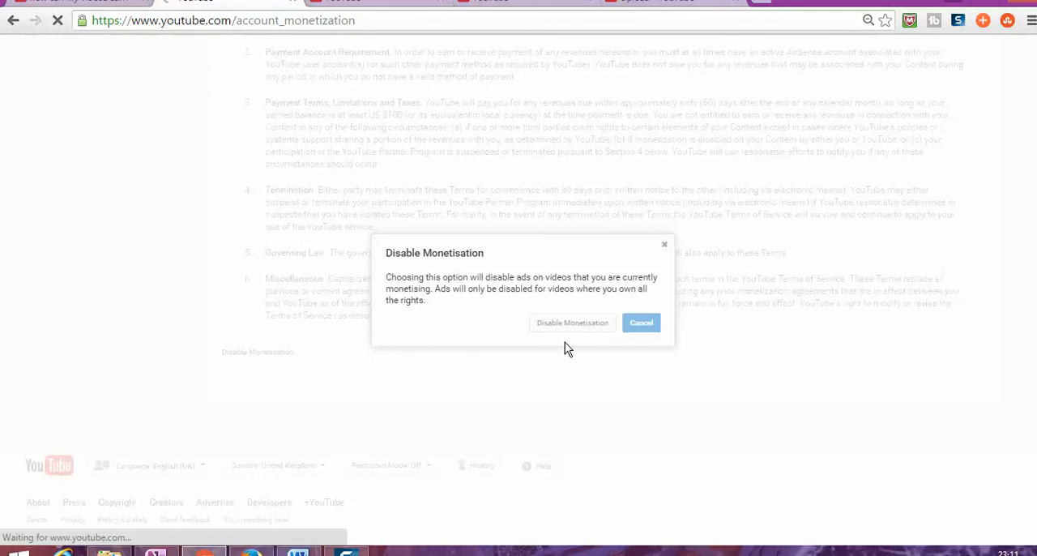
pyautogui.moveTo(559, 344)
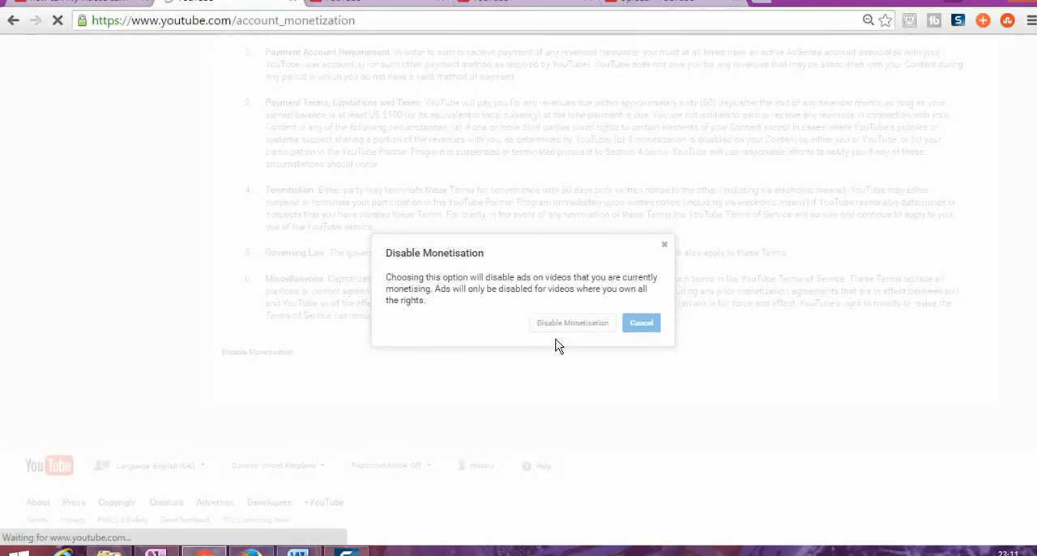
pyautogui.click(572, 323)
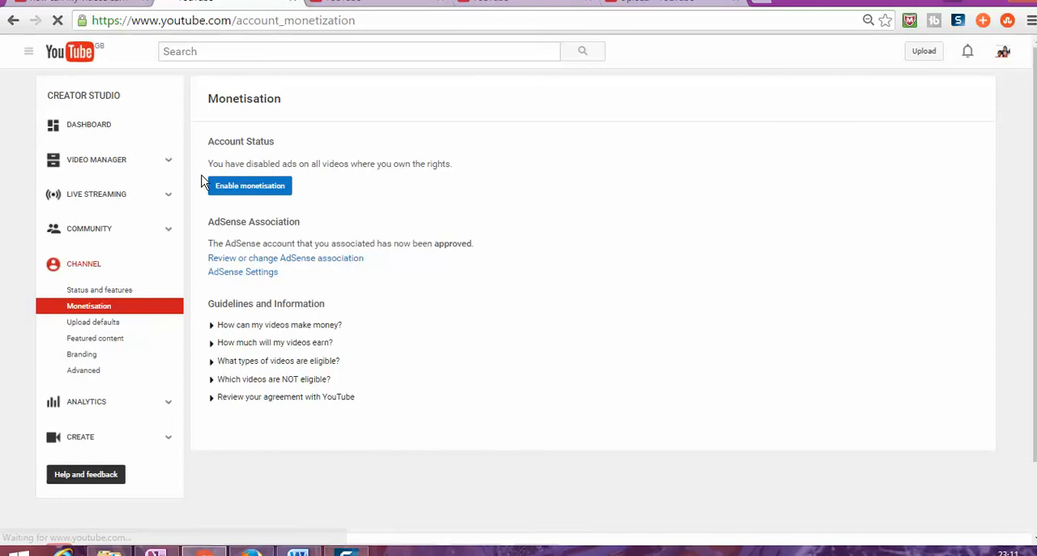
# Expand how videos make money, how much they earn and which types are eligible
pyautogui.click(250, 185)
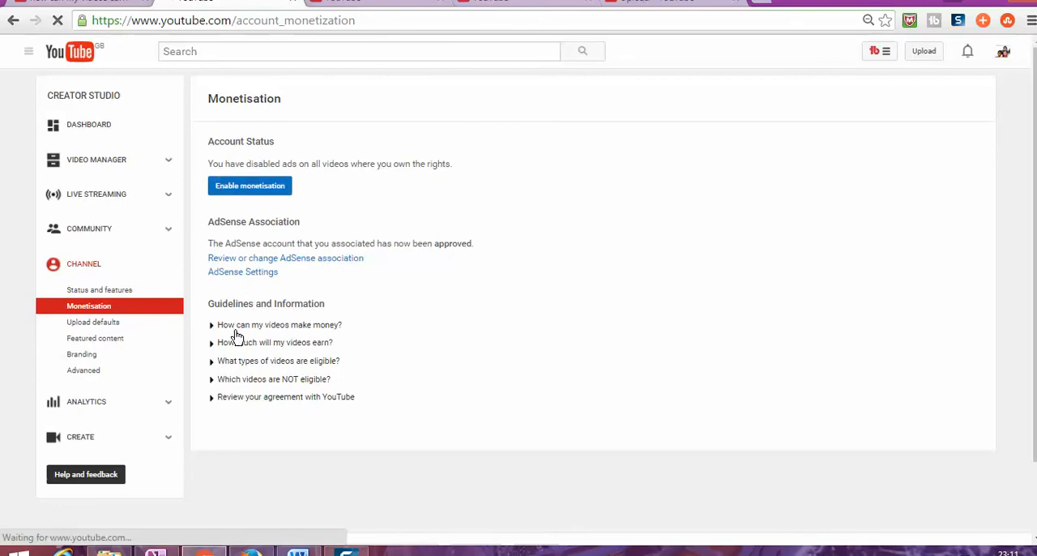
pyautogui.click(279, 324)
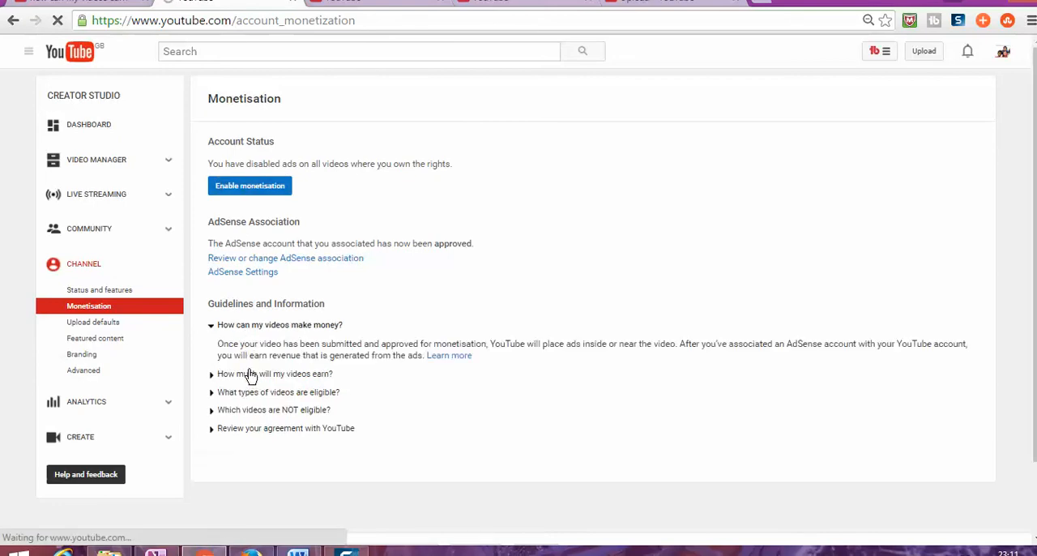
pyautogui.moveTo(257, 399)
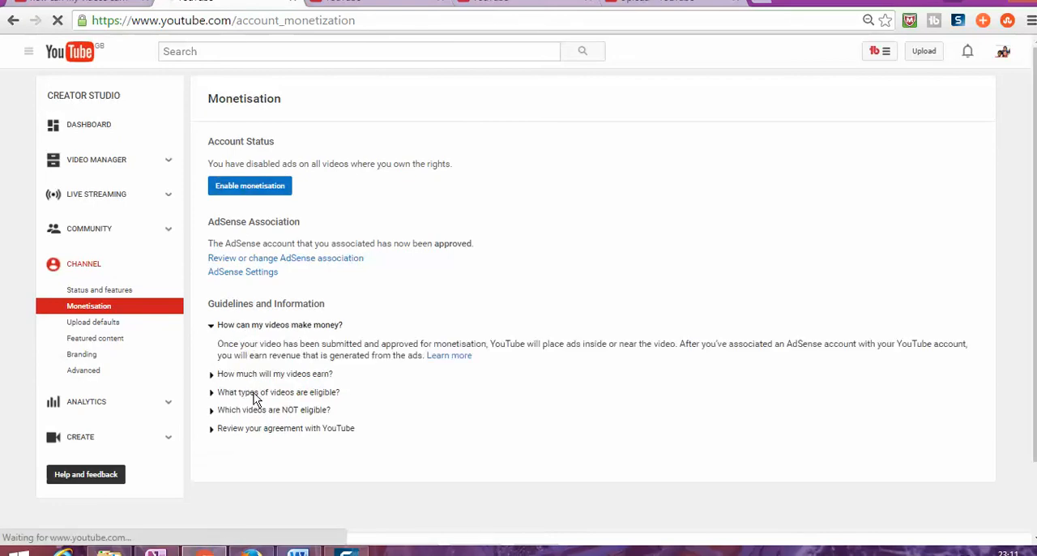
pyautogui.click(279, 392)
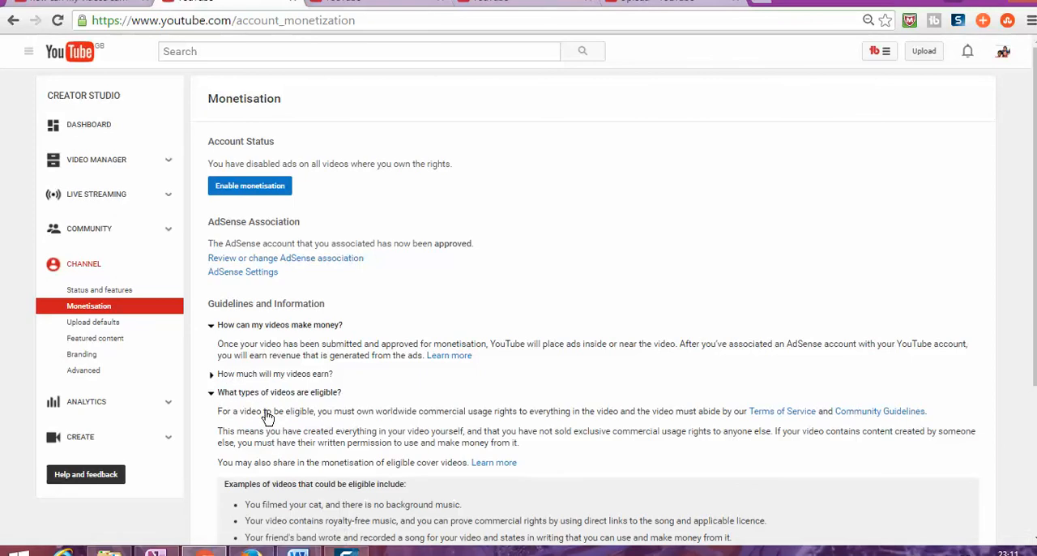
pyautogui.scroll(-3)
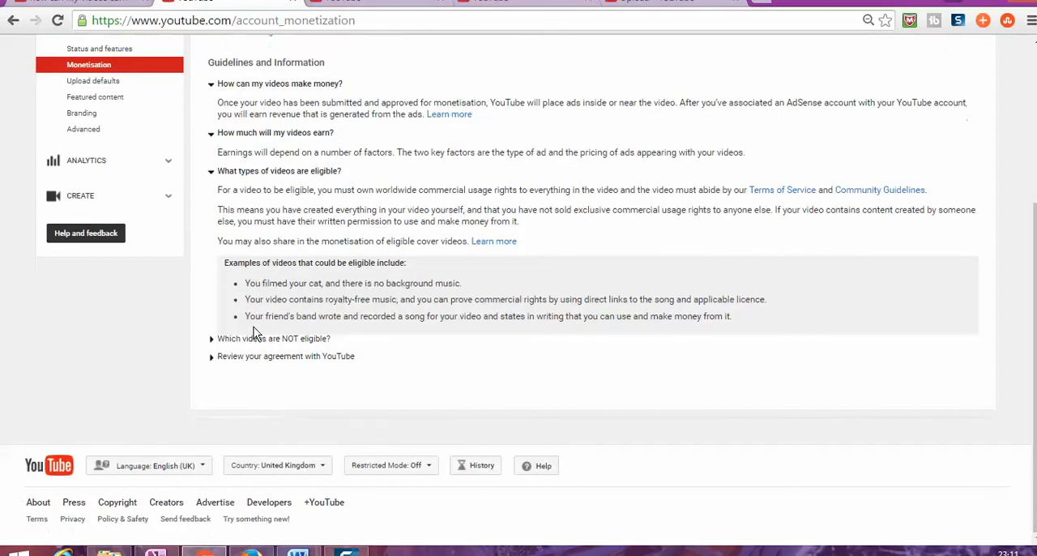
pyautogui.click(274, 337)
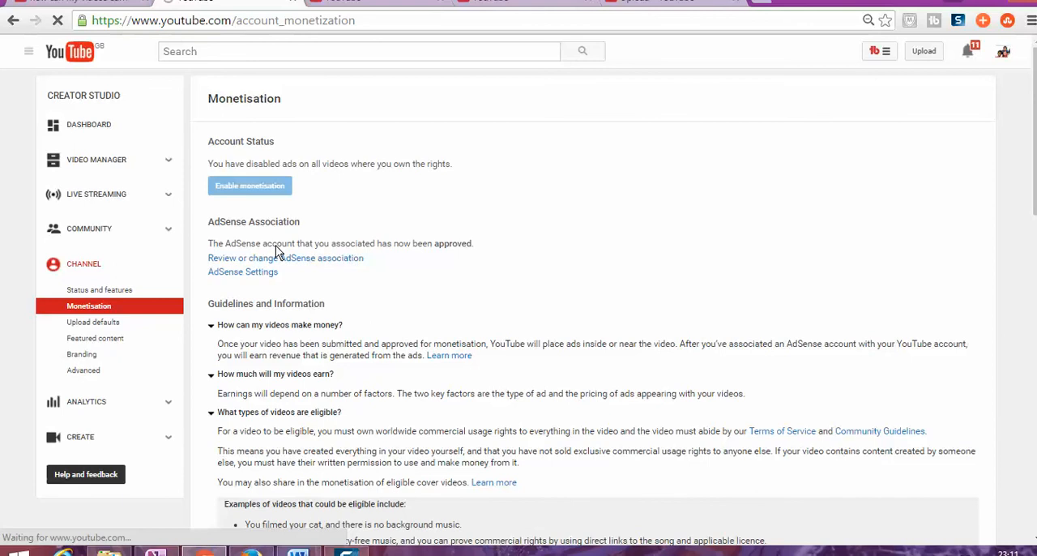
# Re-enable monetisation so the Account Status shows enabled
pyautogui.click(250, 185)
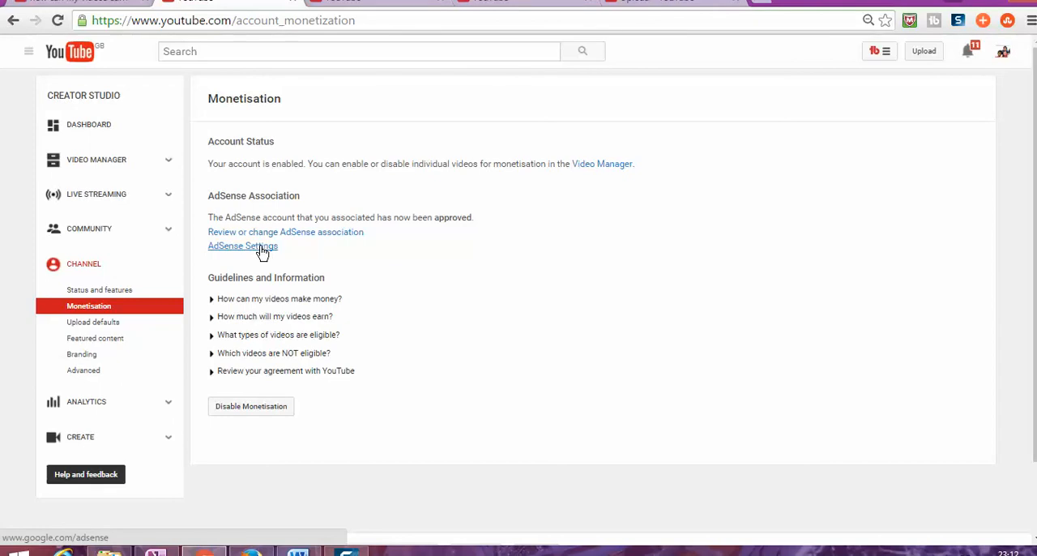
pyautogui.moveTo(259, 250)
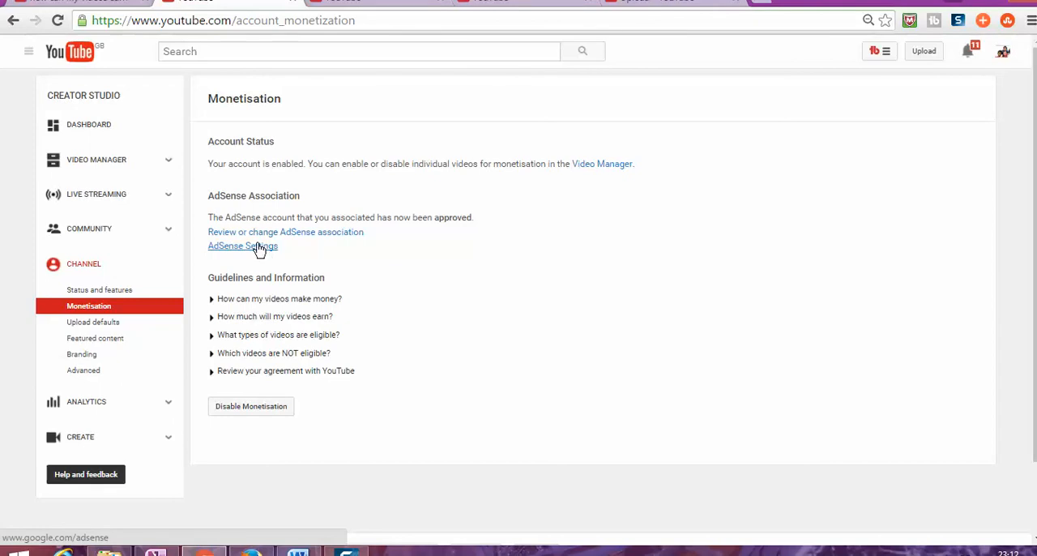